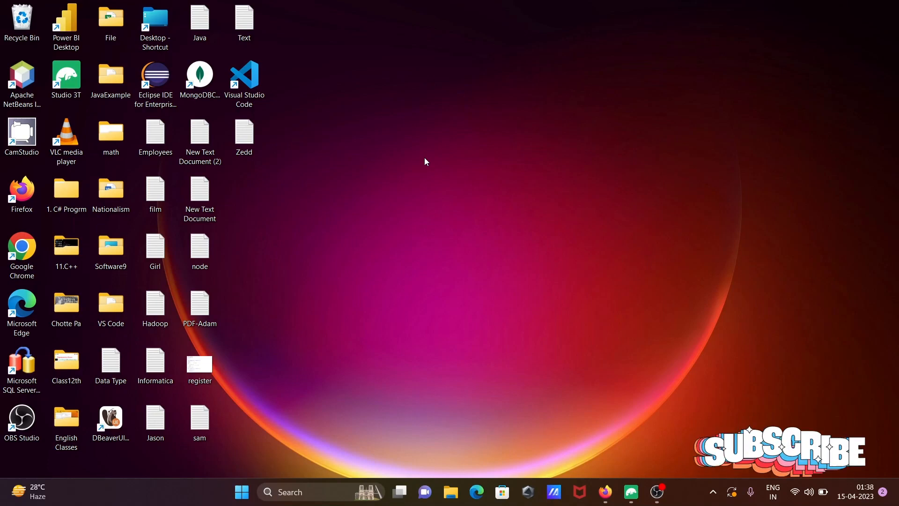
Launch Visual Studio 2022 from the Start menu's recent apps list
left_click(292, 491)
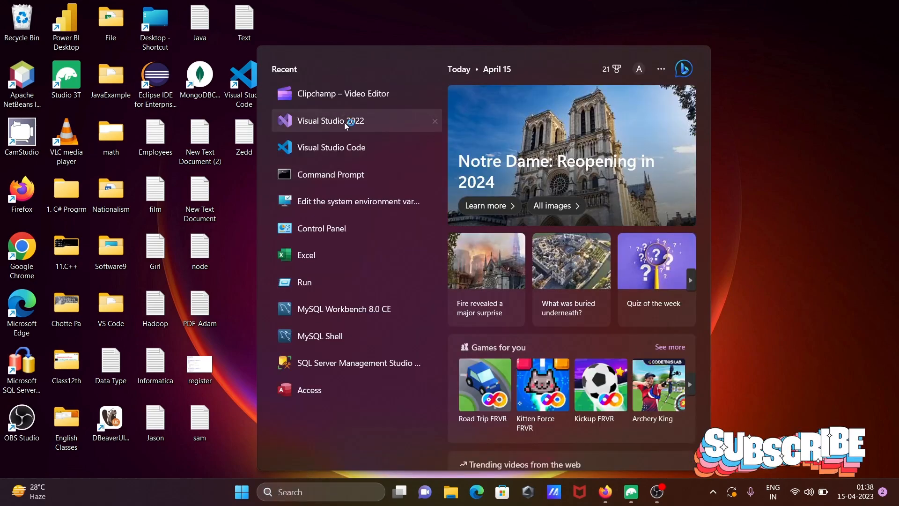
left_click(329, 121)
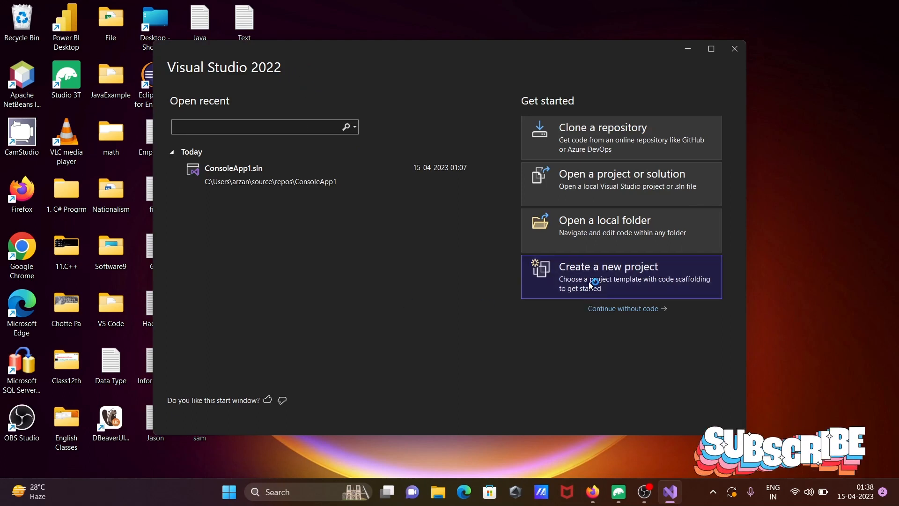
Create the Console App project ConsoleApp2 on .NET 6.0 with its default Hello World code
left_click(608, 267)
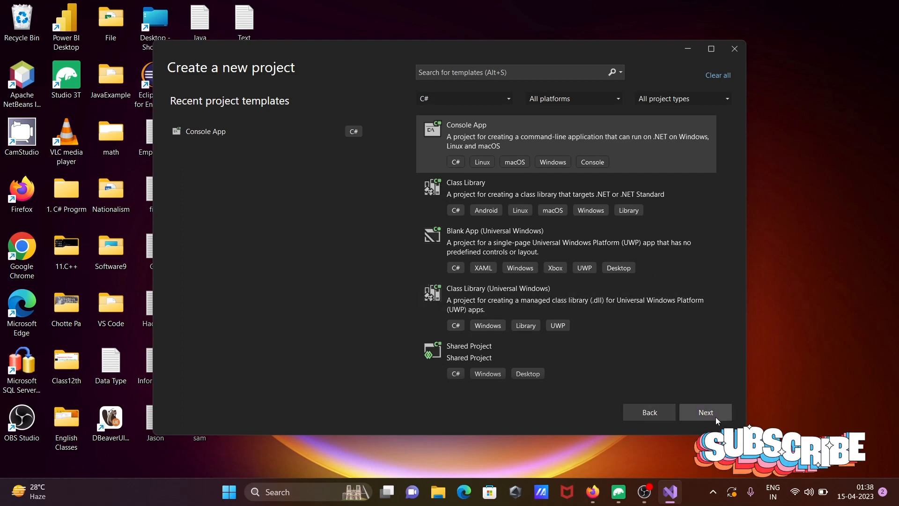
left_click(705, 413)
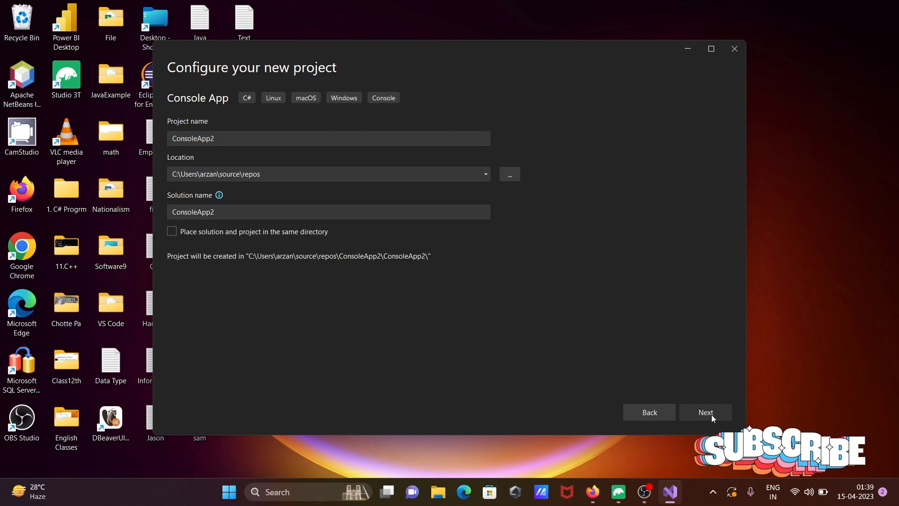
left_click(705, 411)
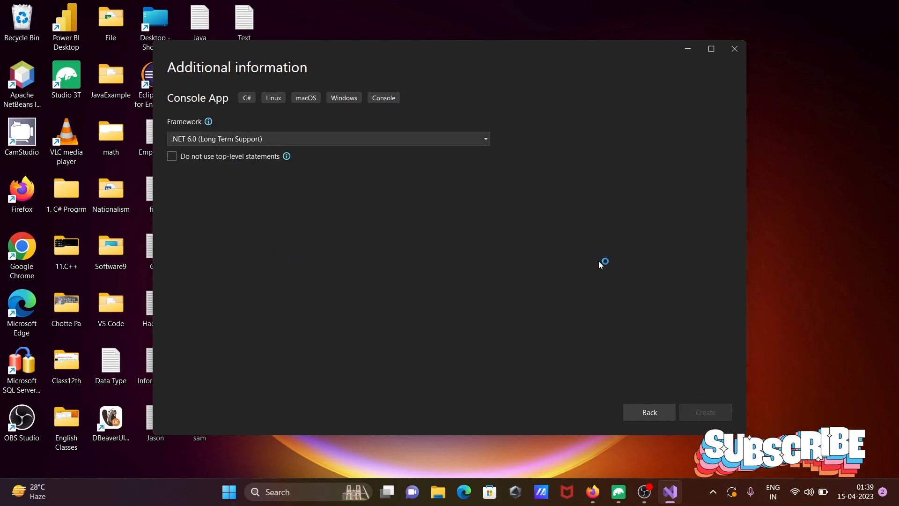
left_click(705, 412)
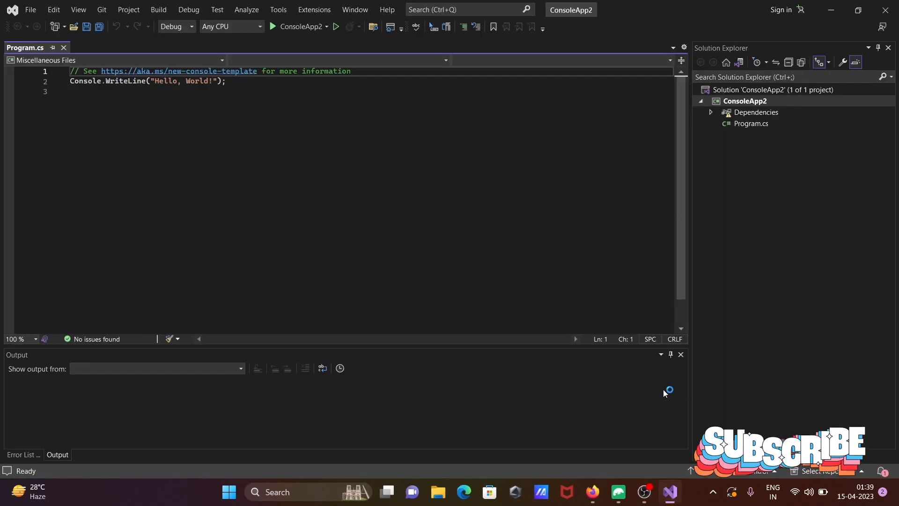
Click into the editor and open the ConsoleApp2 project's context menu in Solution Explorer
left_click(23, 454)
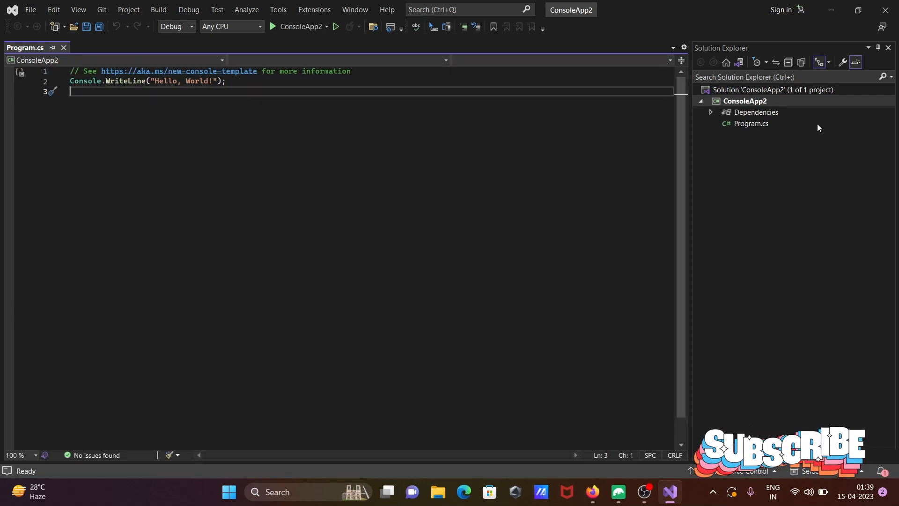
right_click(746, 101)
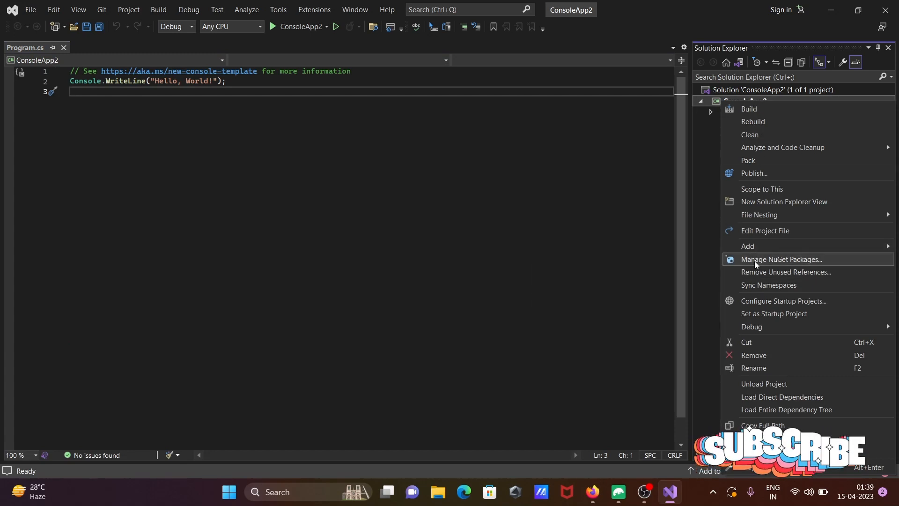
Search NuGet packages for 'mongo' and install MongoDB.Driver.Core, confirming the preview changes
left_click(781, 259)
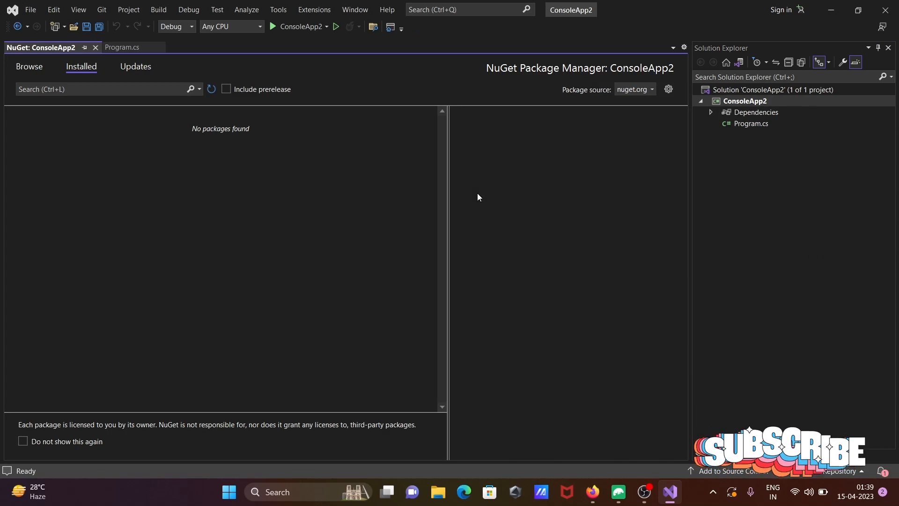
left_click(29, 66)
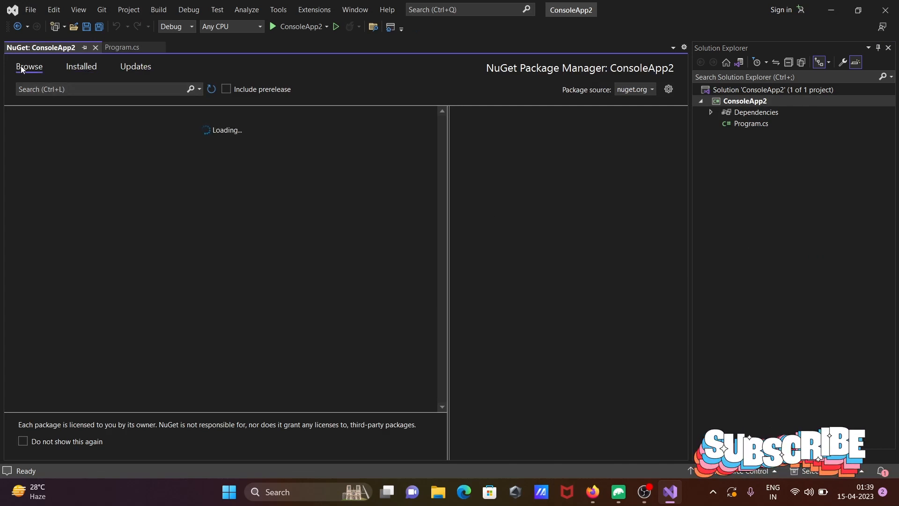
left_click(86, 89)
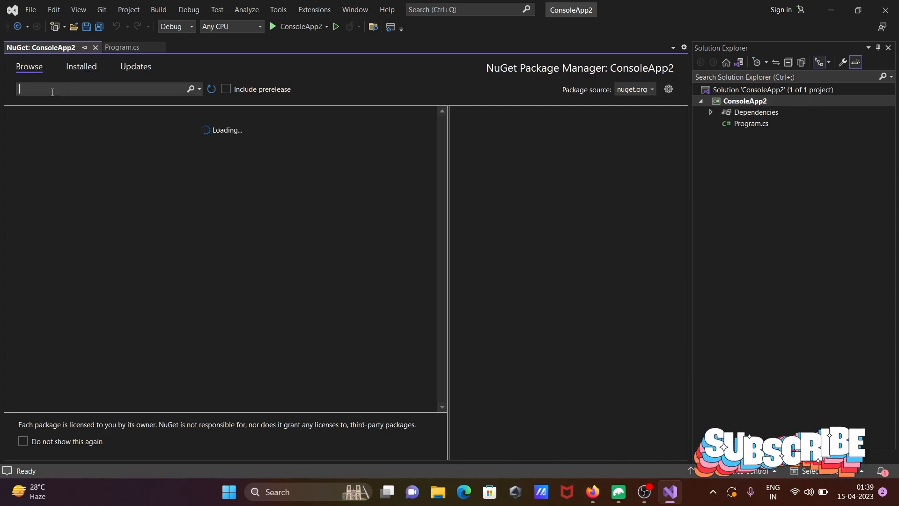
type("mongodb")
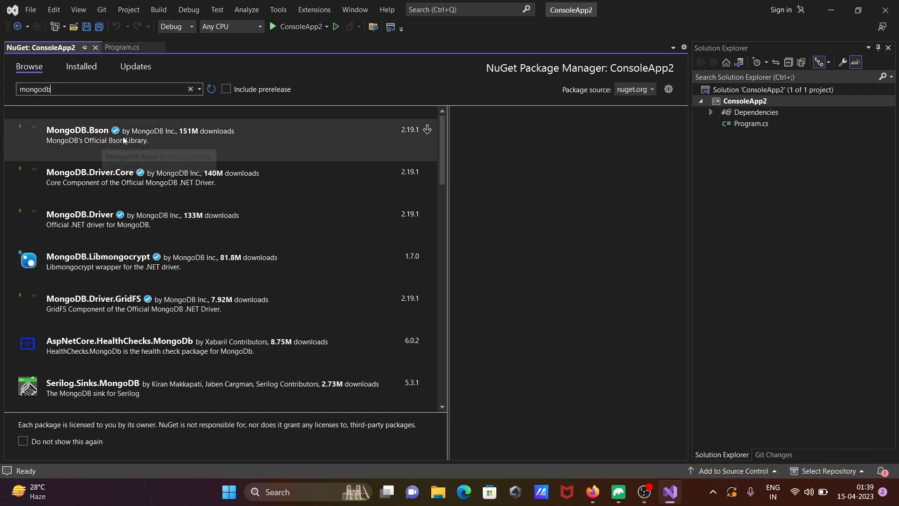
mouse_move(131, 228)
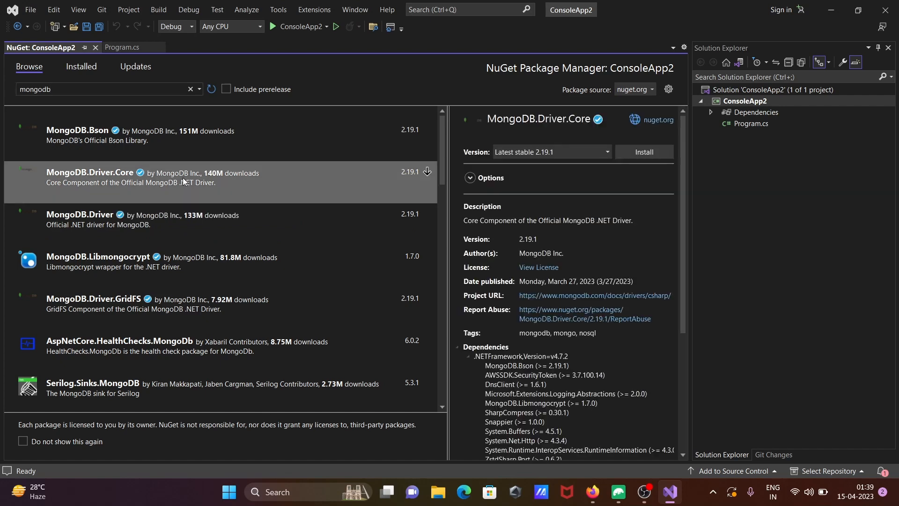
mouse_move(455, 200)
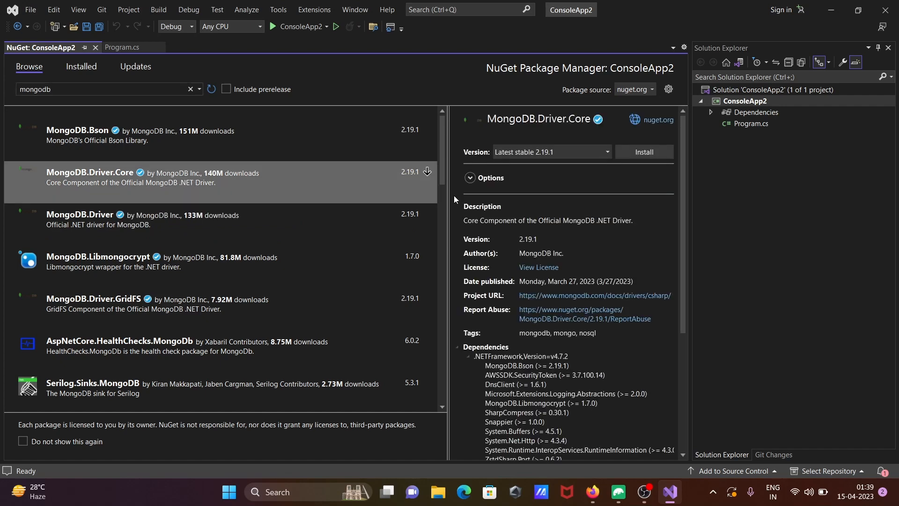
left_click(644, 151)
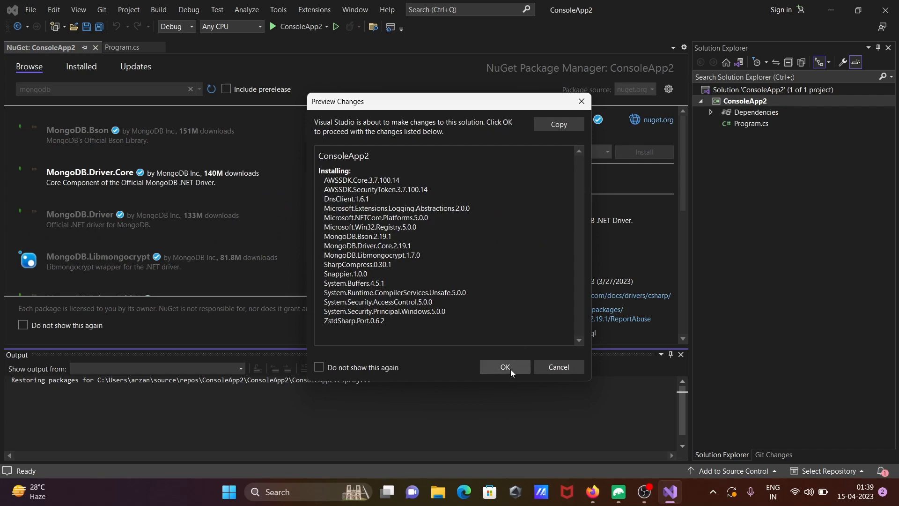
left_click(504, 366)
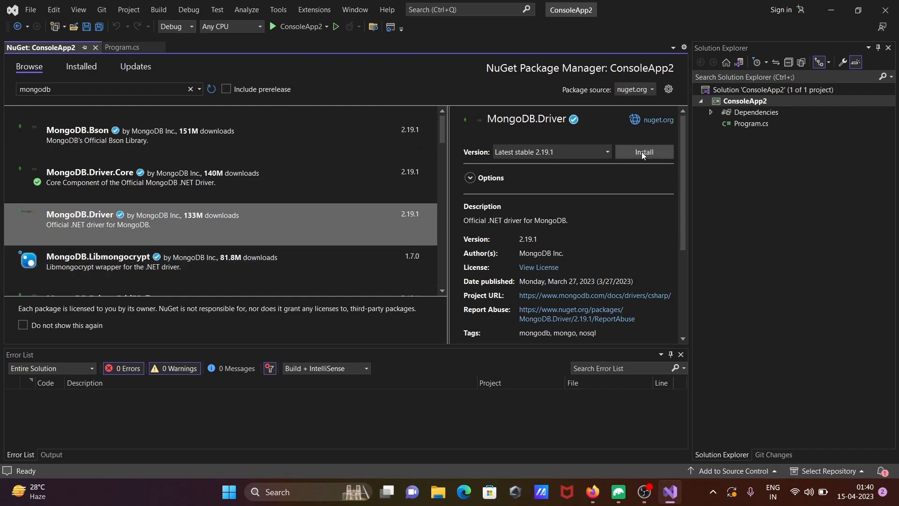
Install MongoDB.Driver 2.19.1, accept its license, and return to Program.cs
left_click(644, 152)
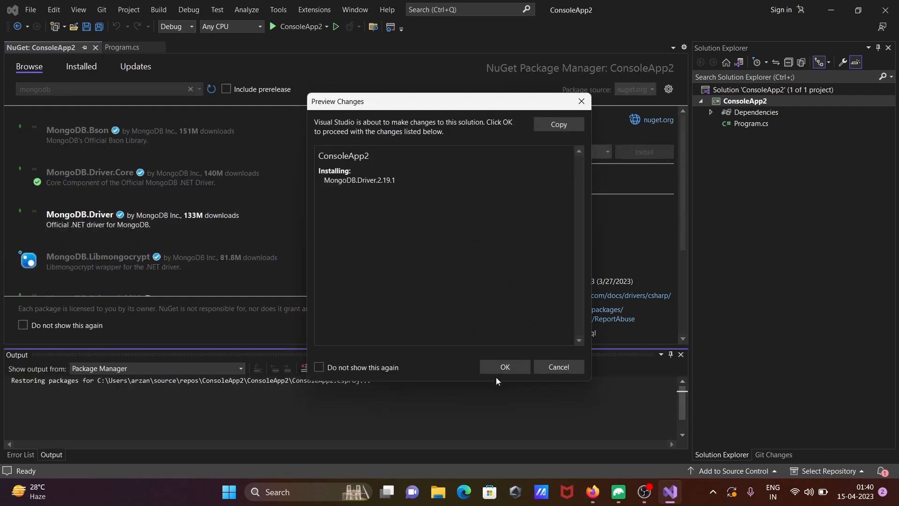
left_click(505, 366)
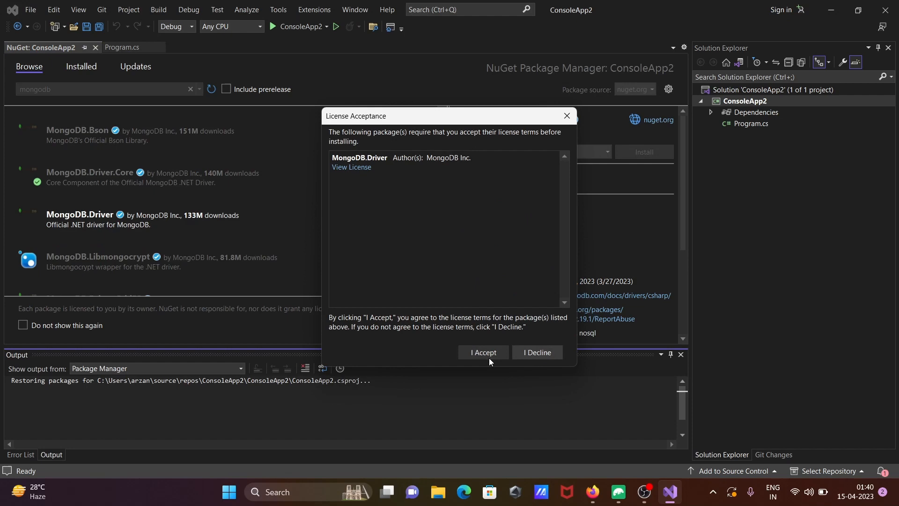
left_click(483, 352)
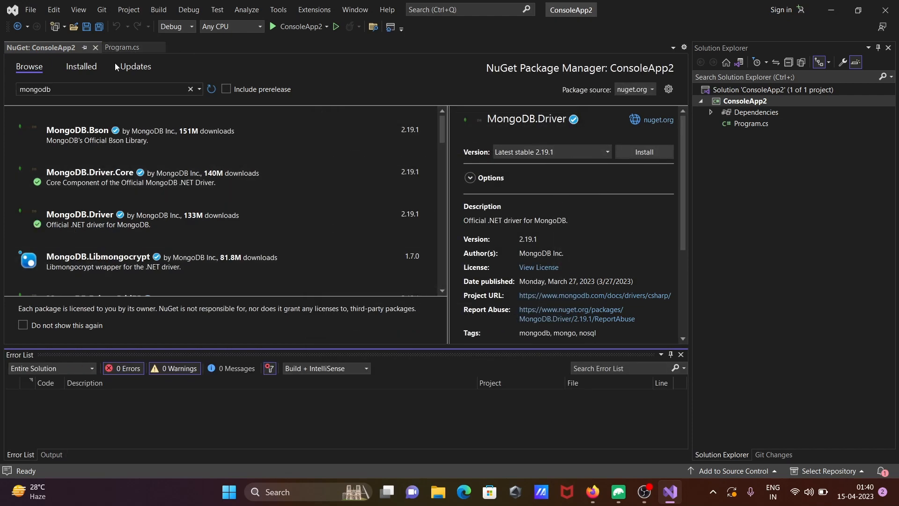
left_click(95, 48)
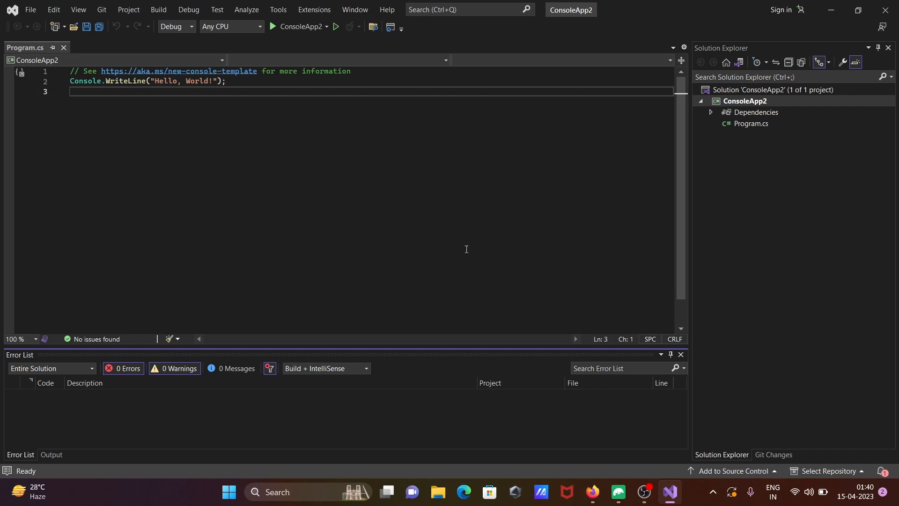
Expand Dependencies > Packages to show both MongoDB 2.19.1 packages, then select all editor code
left_click(711, 112)
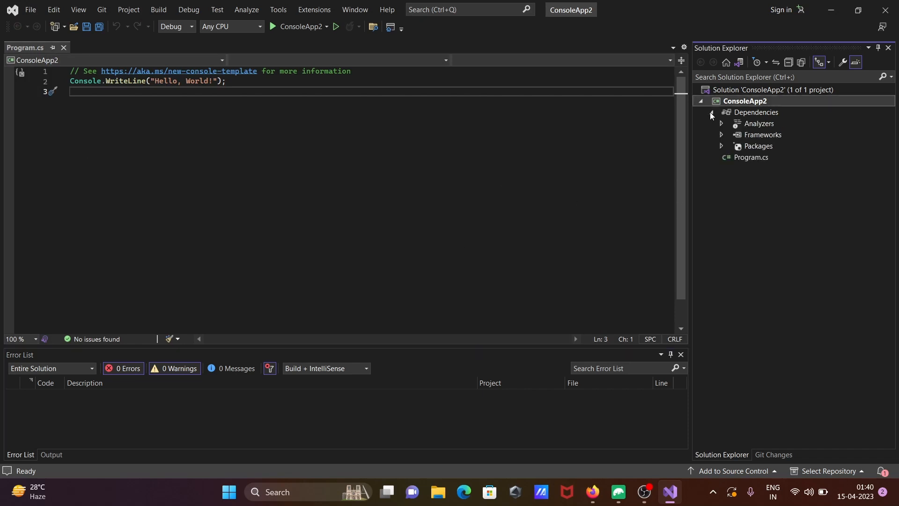
left_click(722, 146)
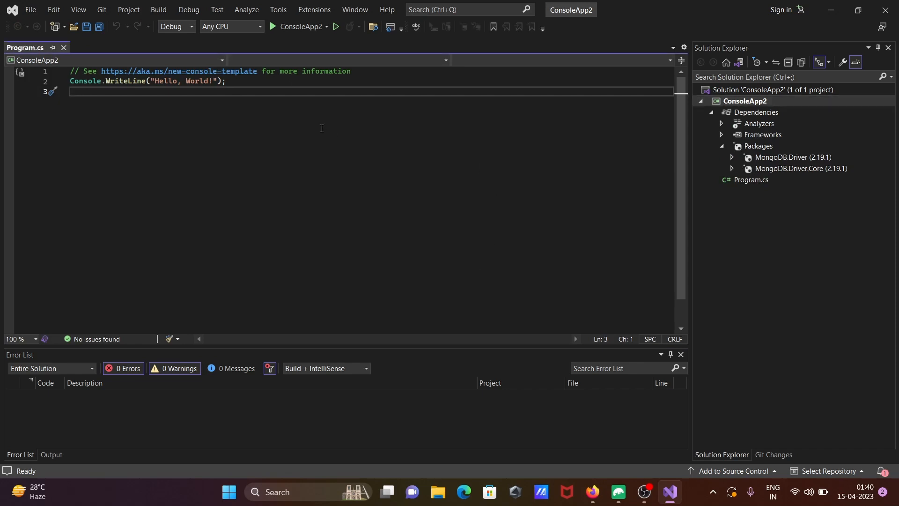
key("ctrl+a")
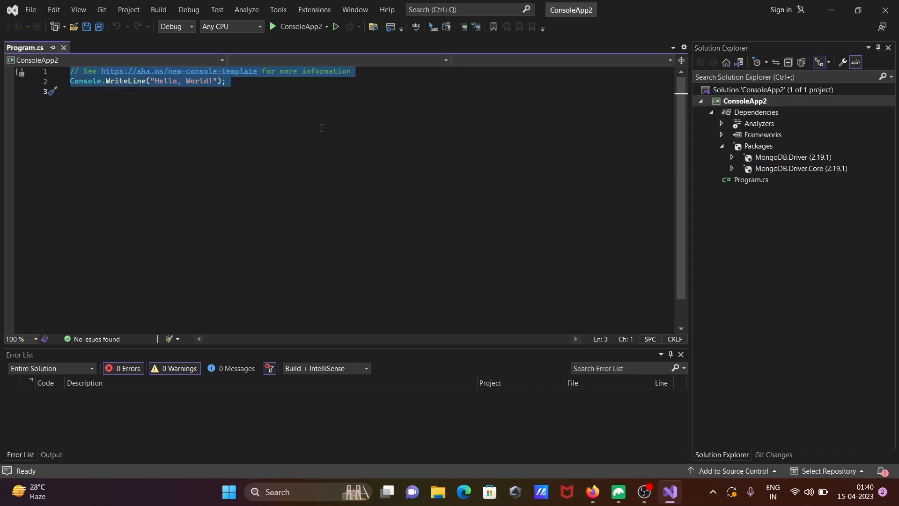
Replace the template code with the directive 'using MongoDB.Bson;'
key("Delete")
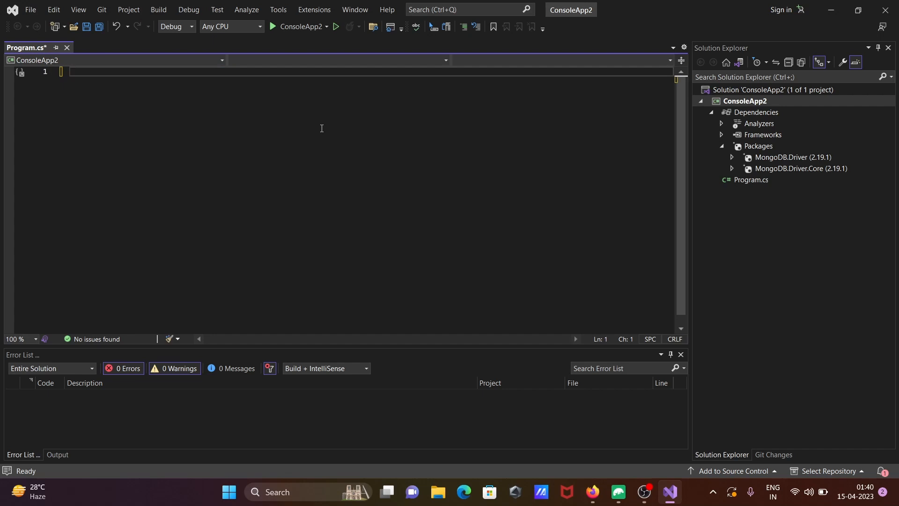
type("using")
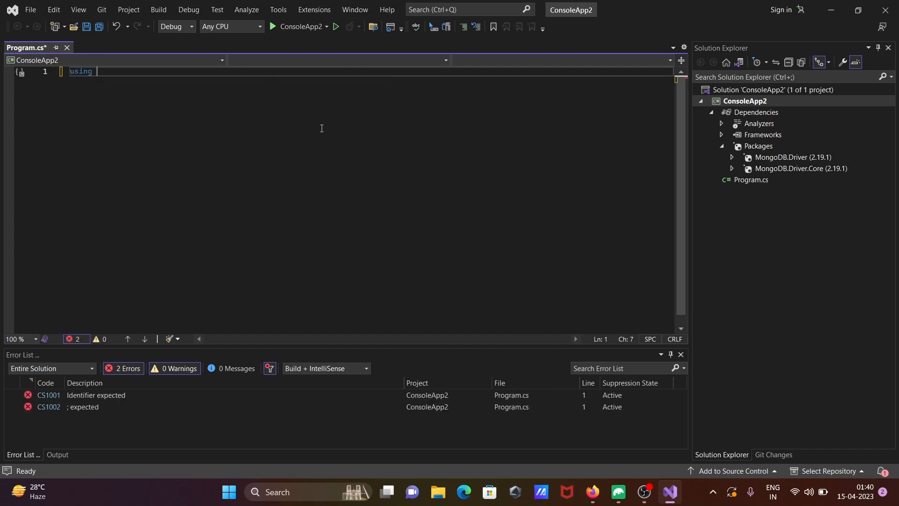
type("M")
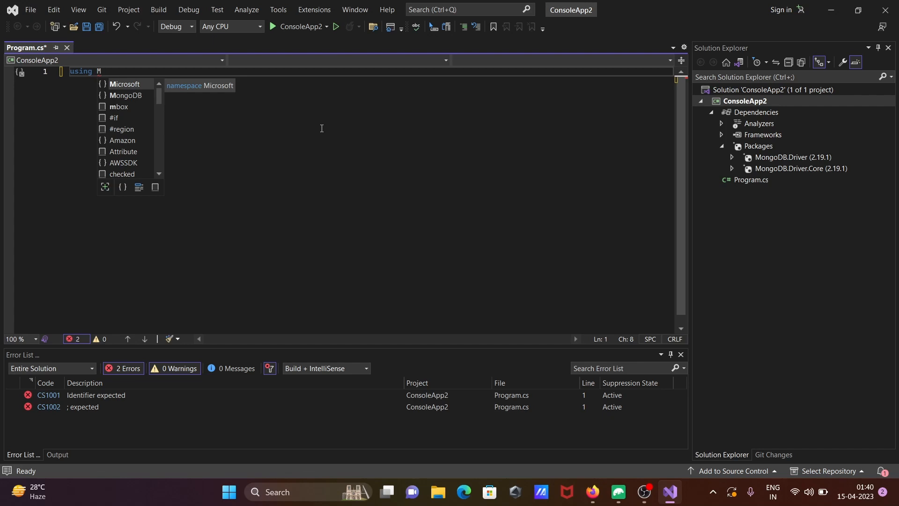
type("ongoDB")
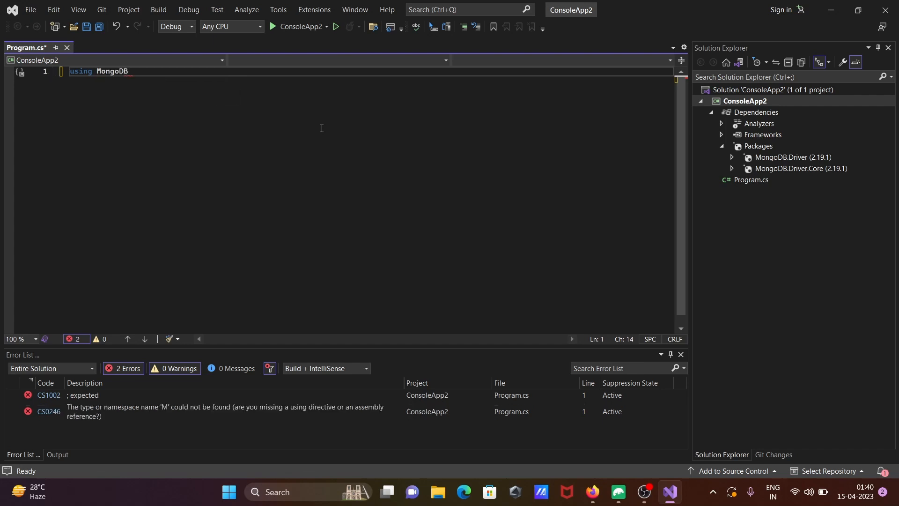
type(".")
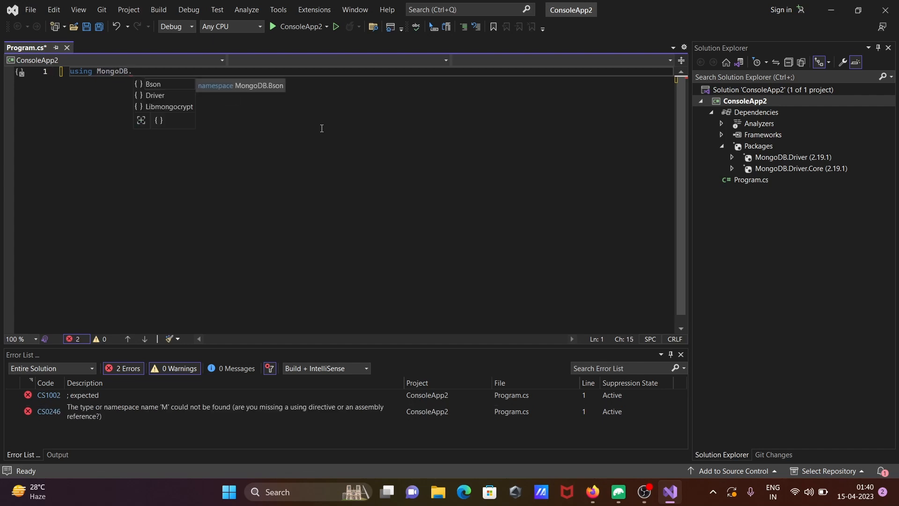
type("Bson")
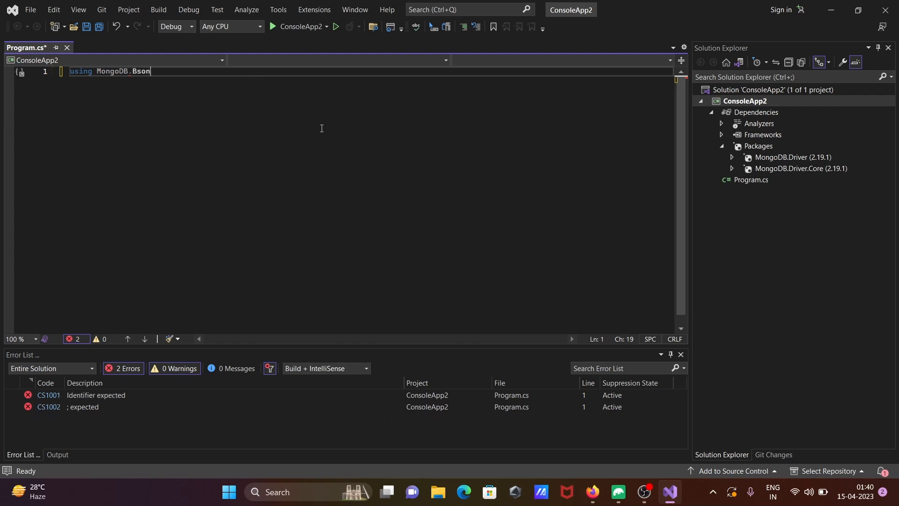
type(";")
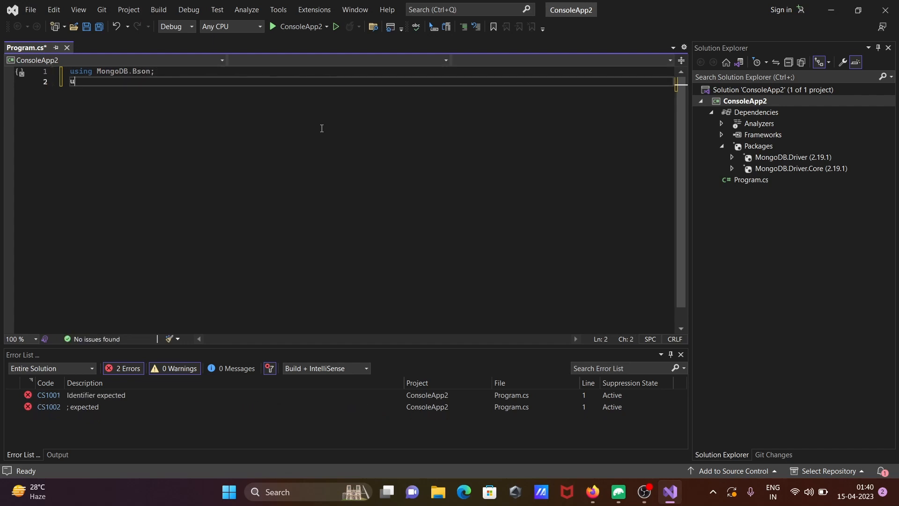
Add 'using MongoDB.Driver;' via IntelliSense and begin the next line with 'var'
type("sing")
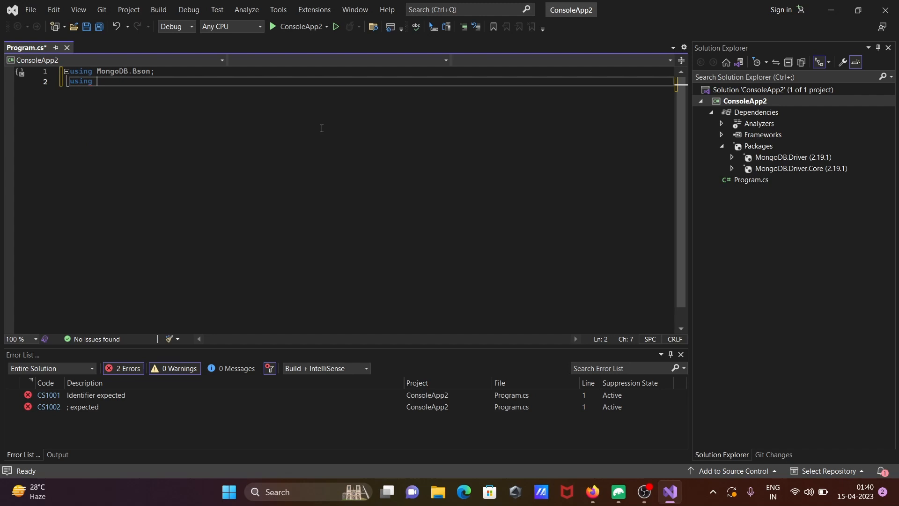
type("MongoDB")
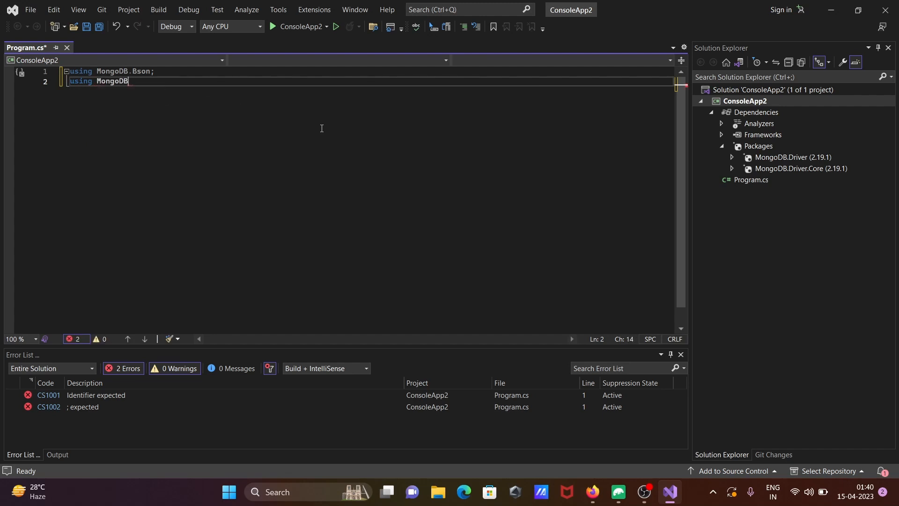
type(".D")
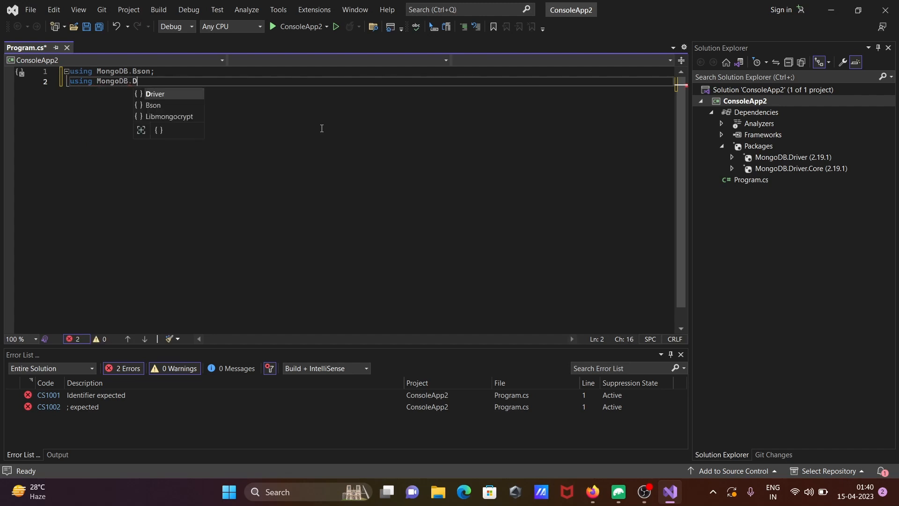
key("enter")
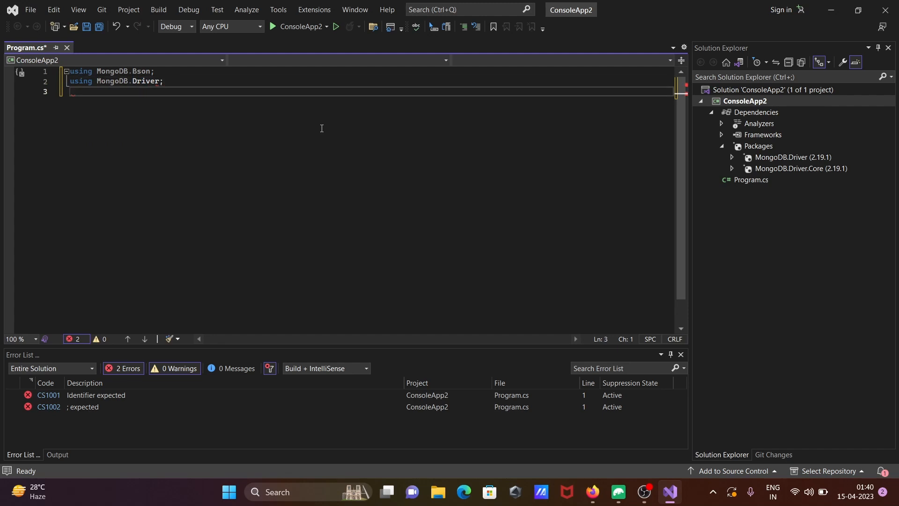
type("var")
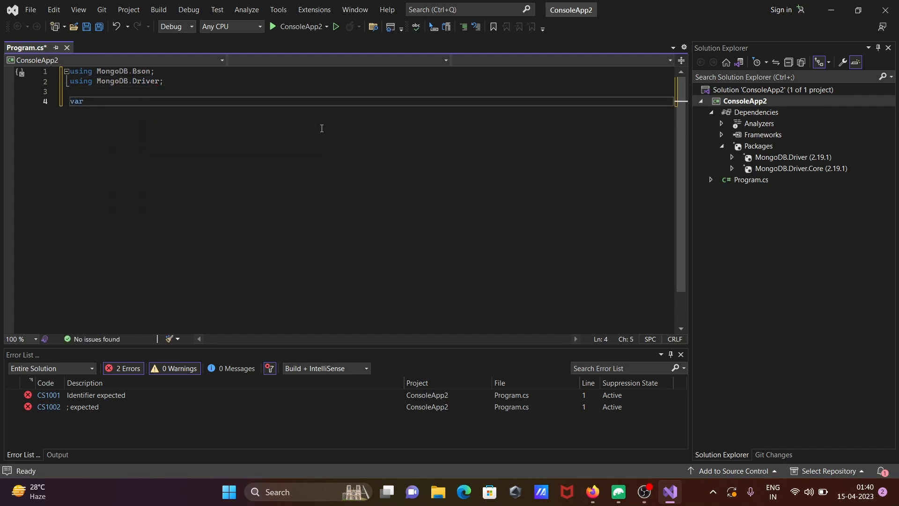
Declare 'var dbClient = new MongoClient' on line 4
type("db")
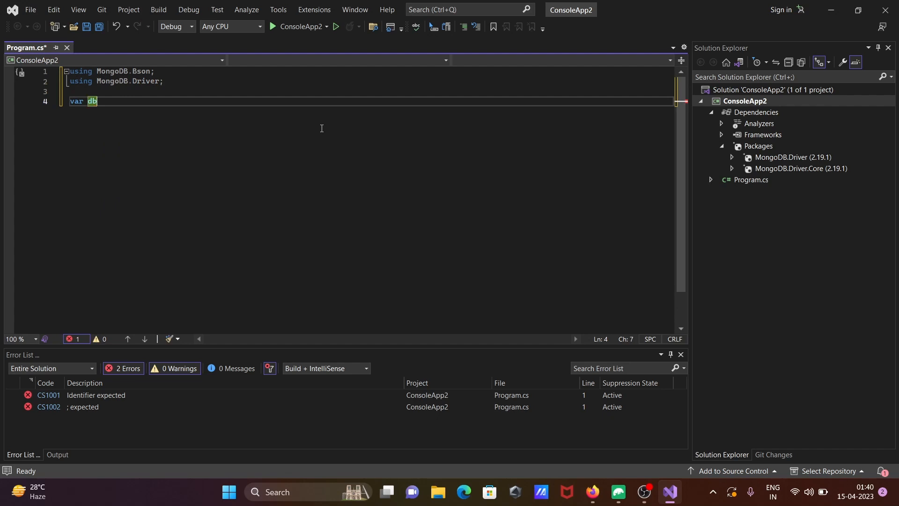
type("C")
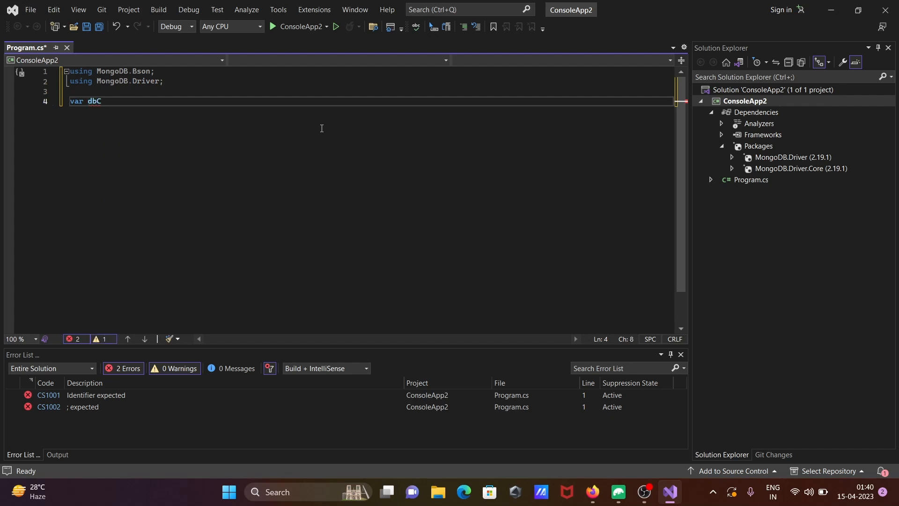
type("lient =")
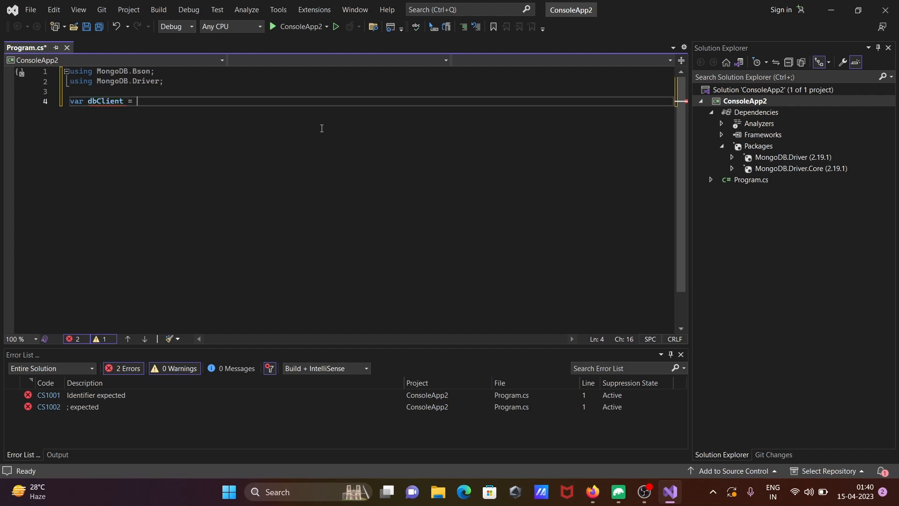
type("new")
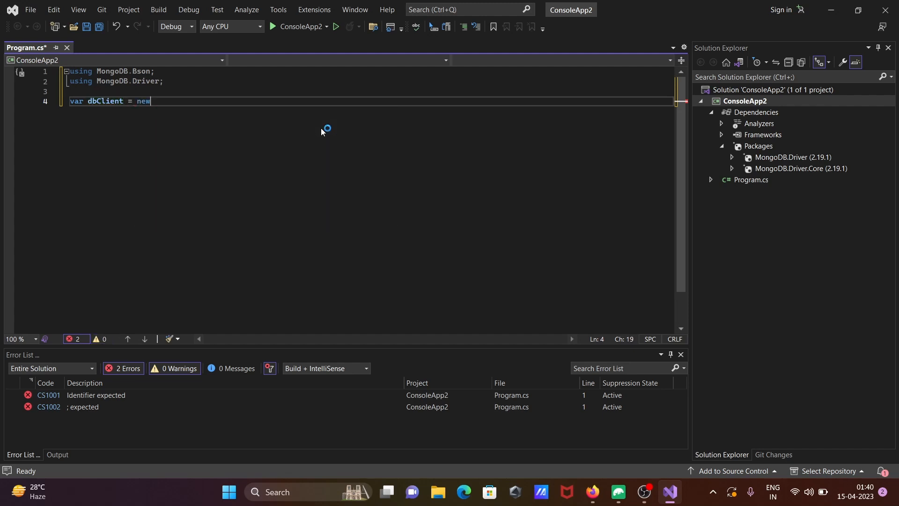
type("M")
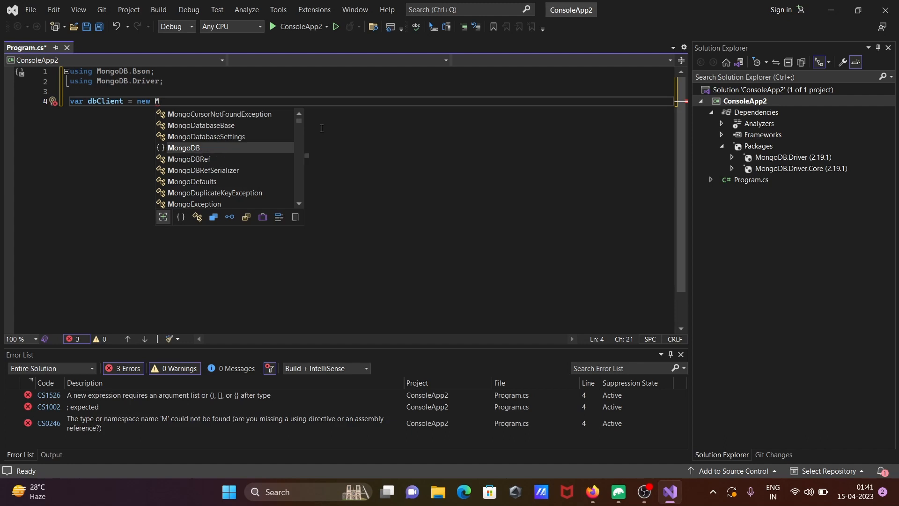
mouse_move(183, 148)
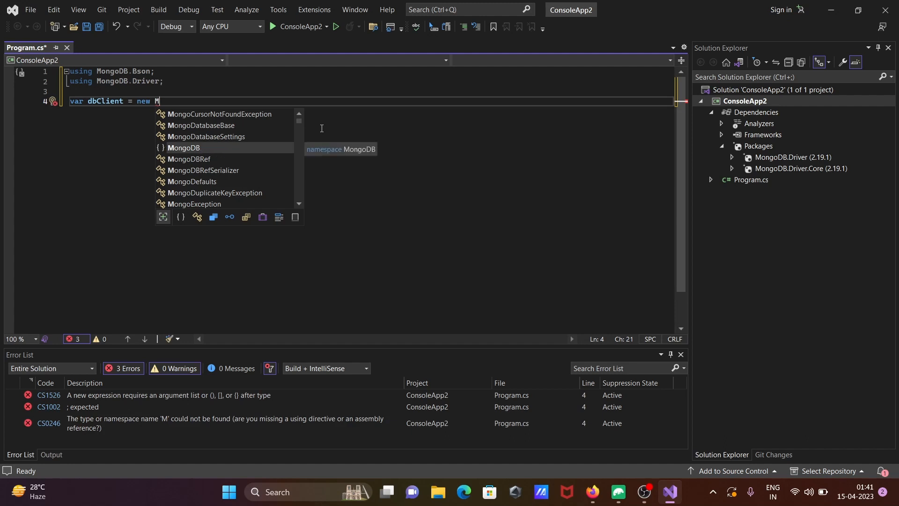
type("o")
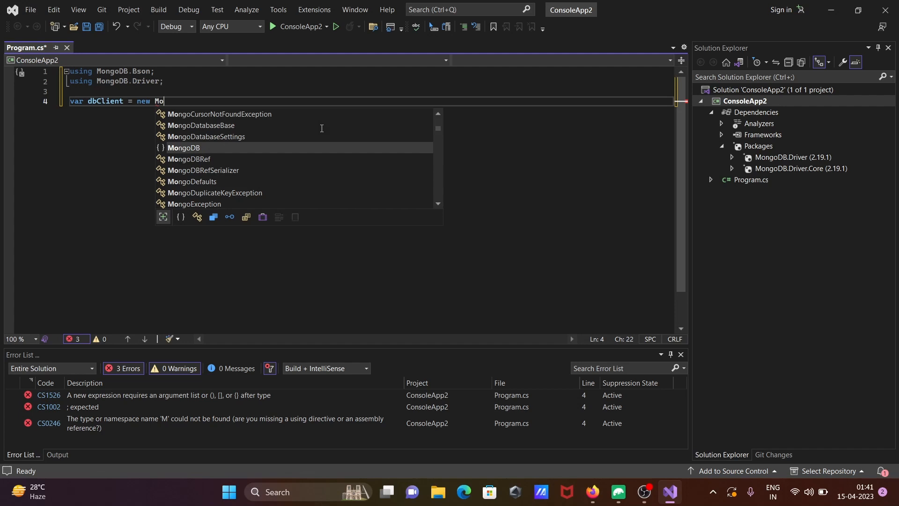
type("ngo")
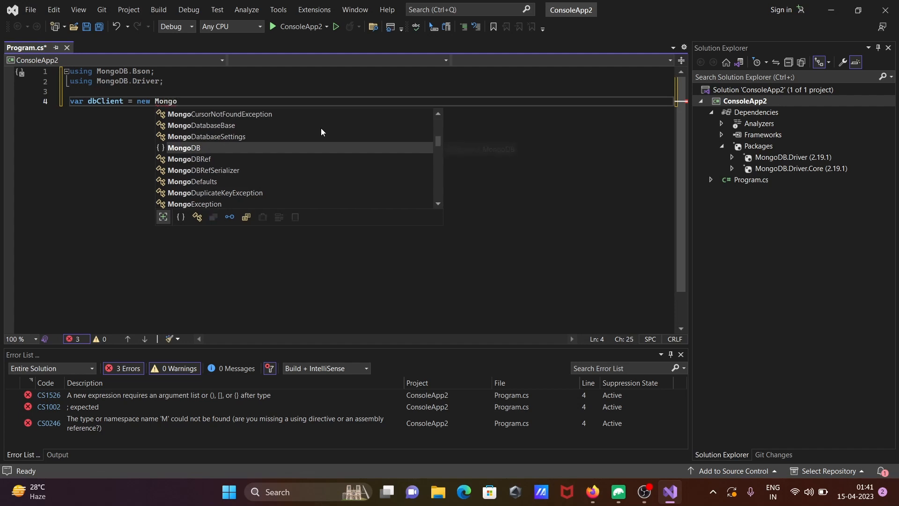
type("c")
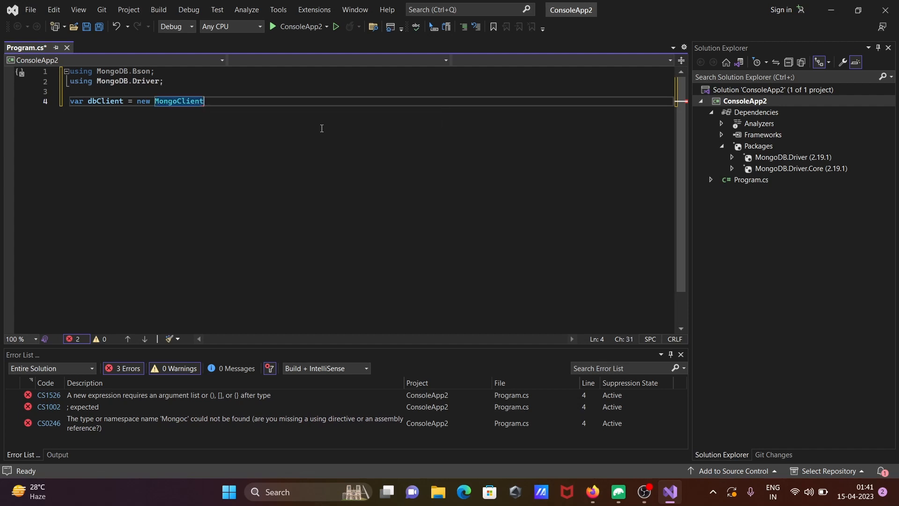
Pass "mongo://localhost:27017" as the MongoClient connection string
type("(")
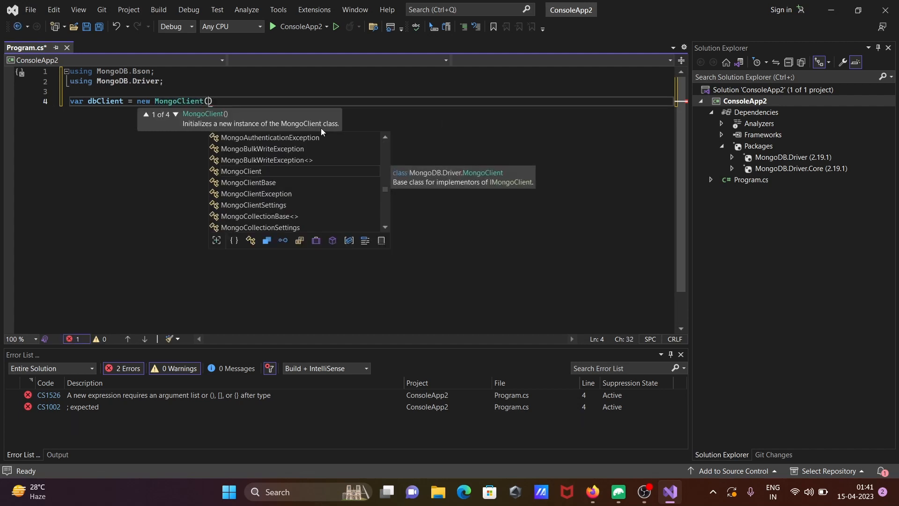
type("\"\"")
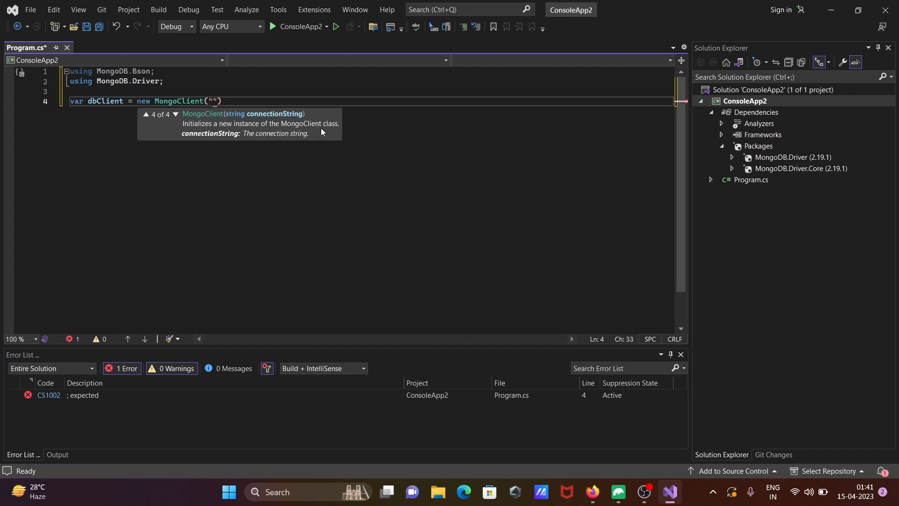
type("mongo")
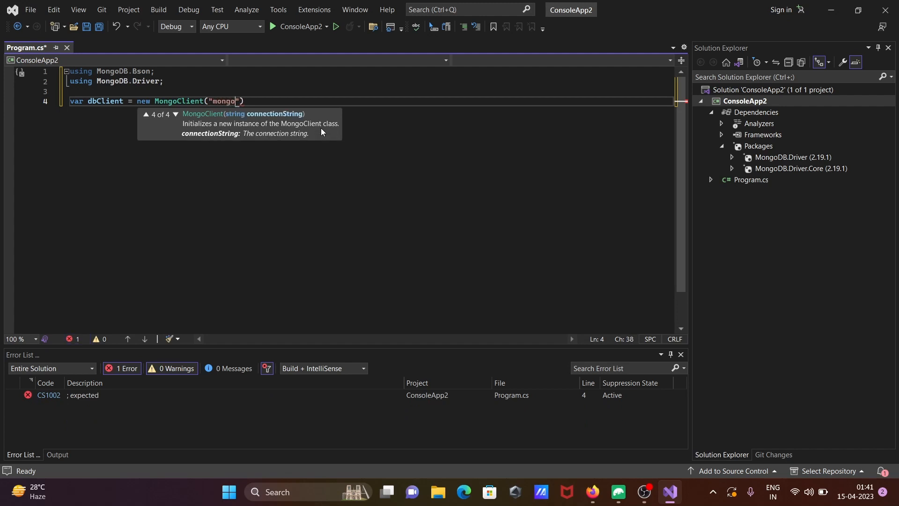
type(":")
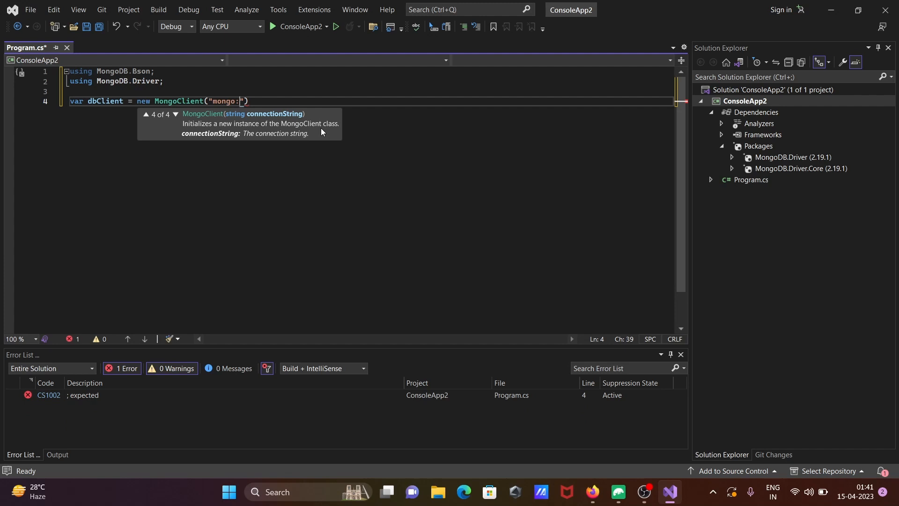
type("//")
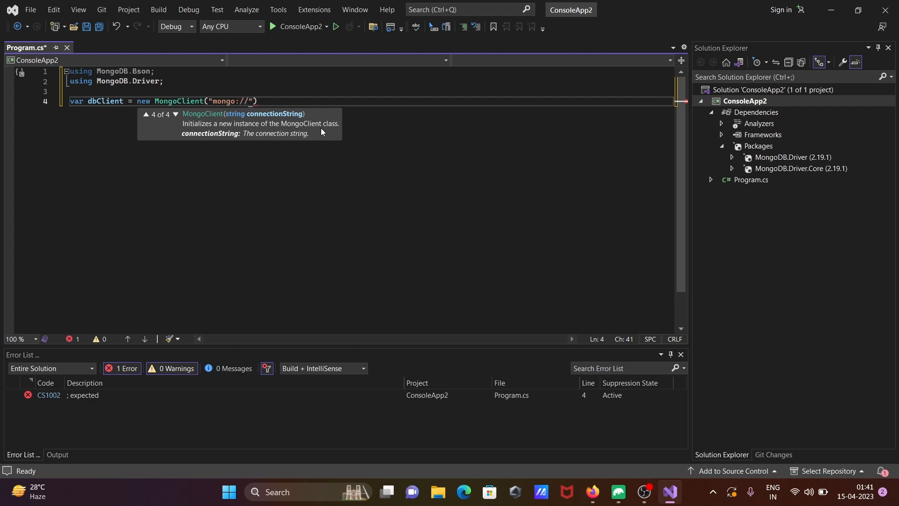
type("local")
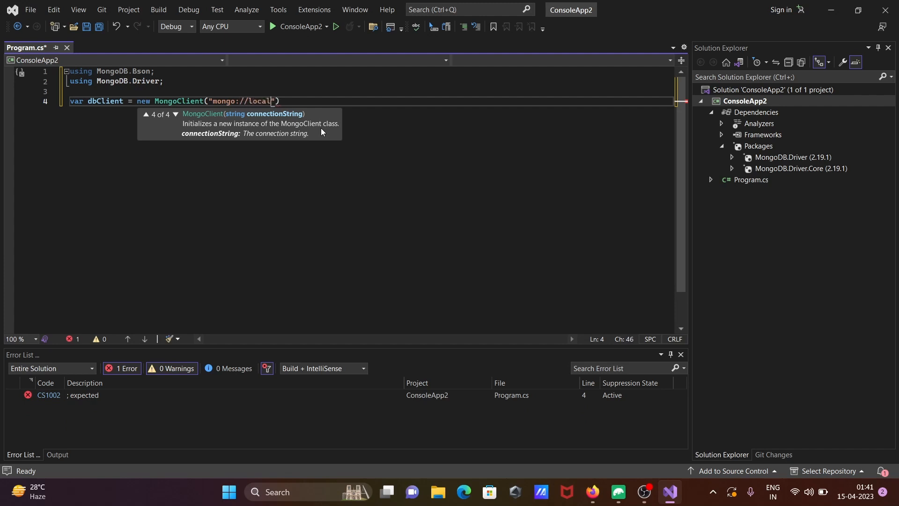
type("host")
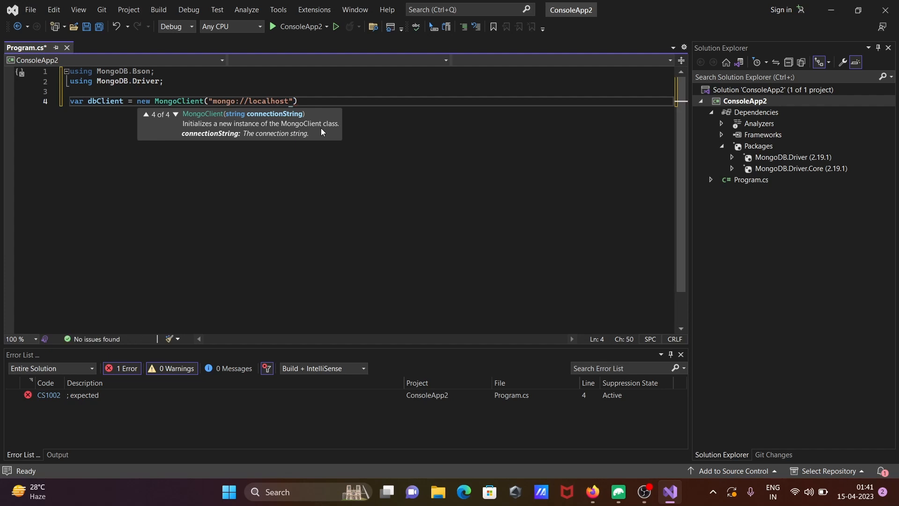
type(":")
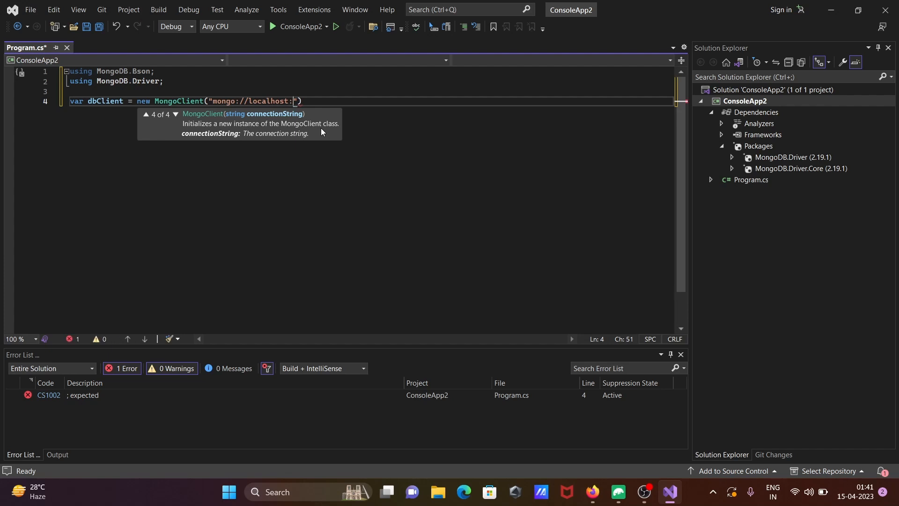
type("2")
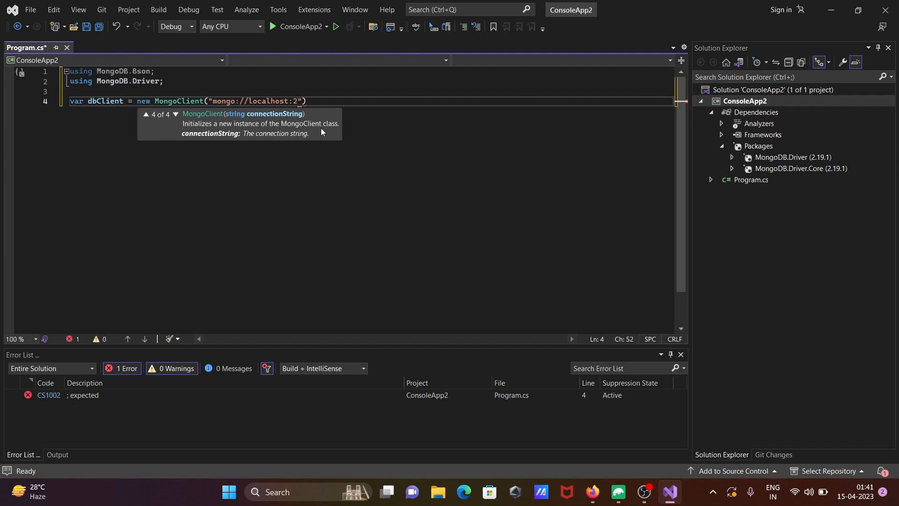
type("70")
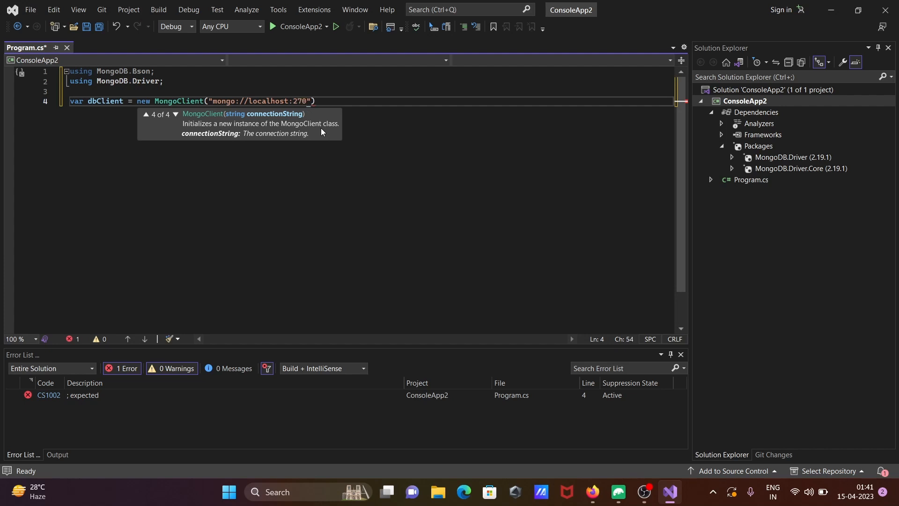
type("17")
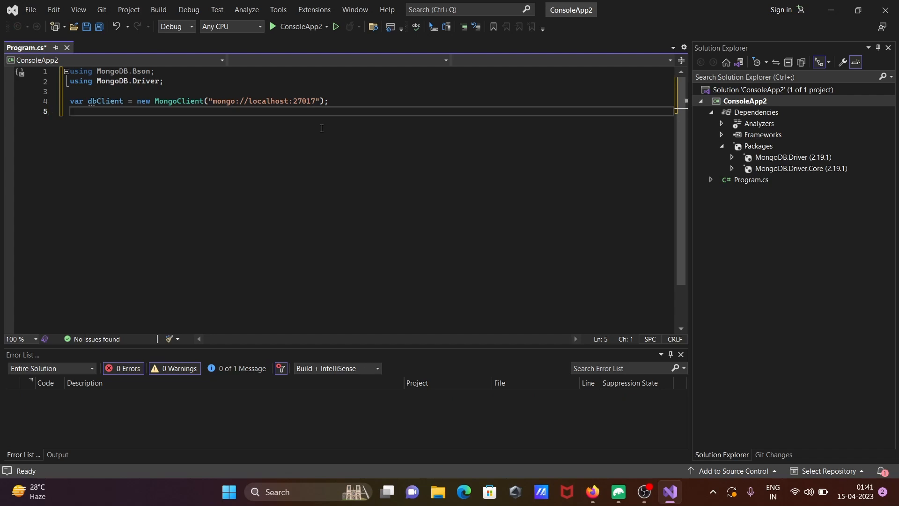
Add 'IMongoDatabase db = dbClient.GetDatabase("Sony");' and start the next line
type("Im")
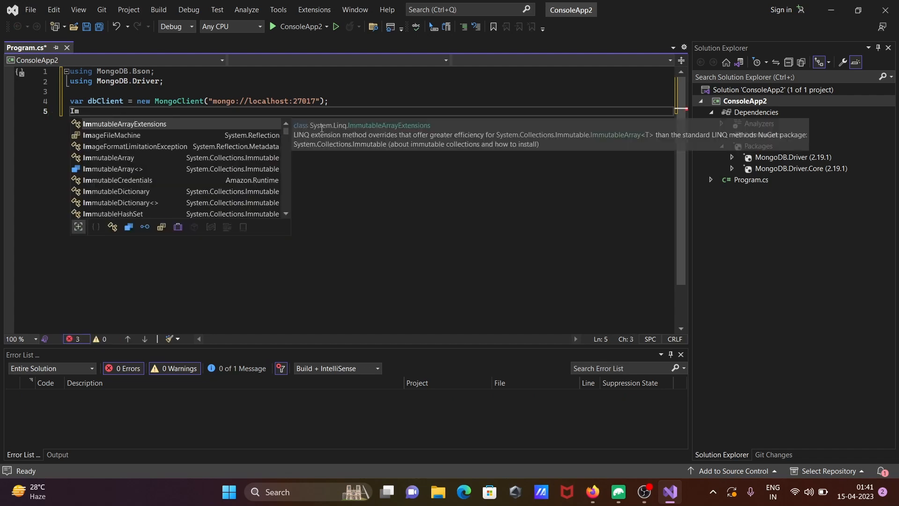
key("backspace")
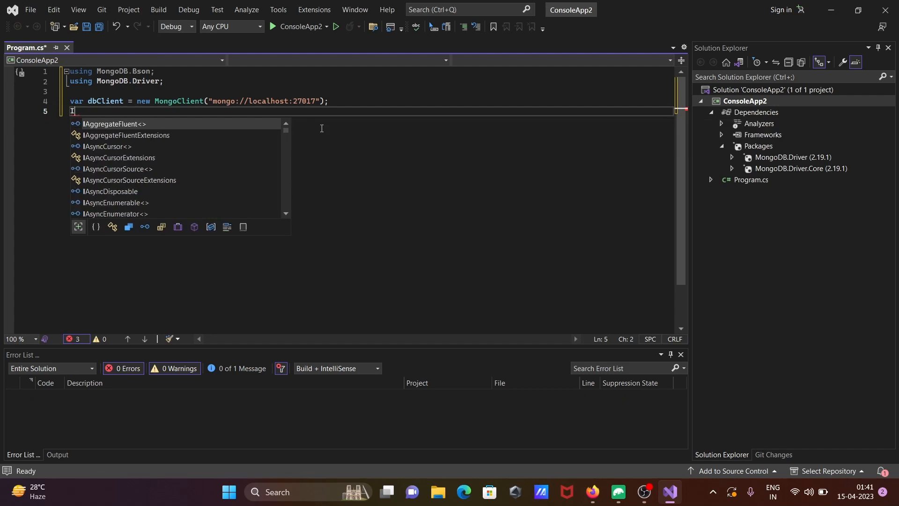
type("MongoDatabase")
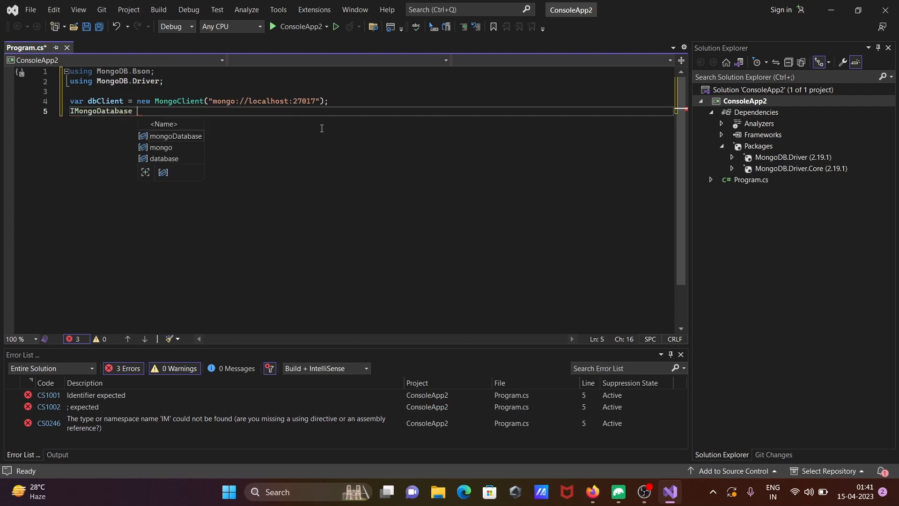
type("db =")
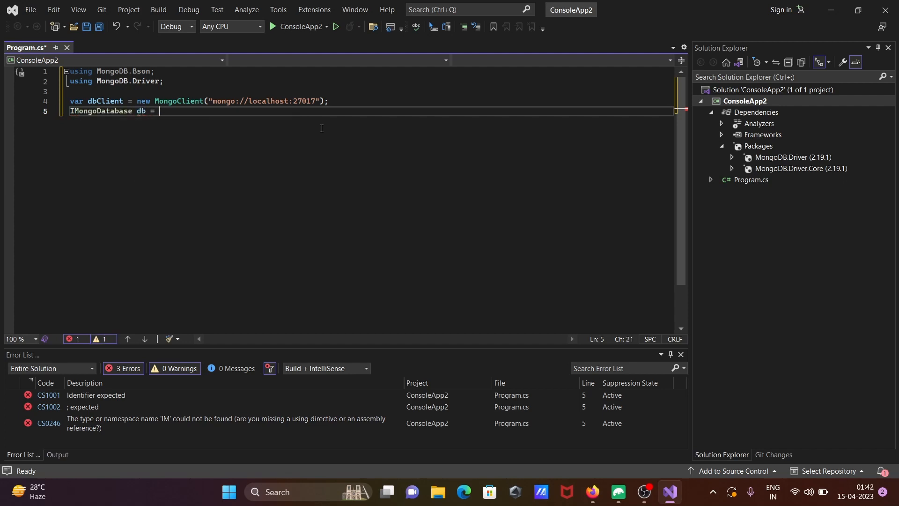
type("dbClient")
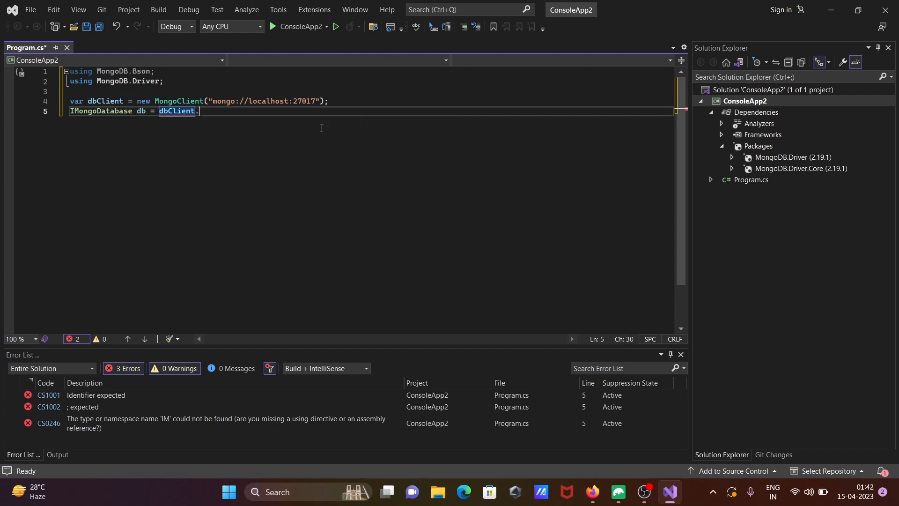
type(".")
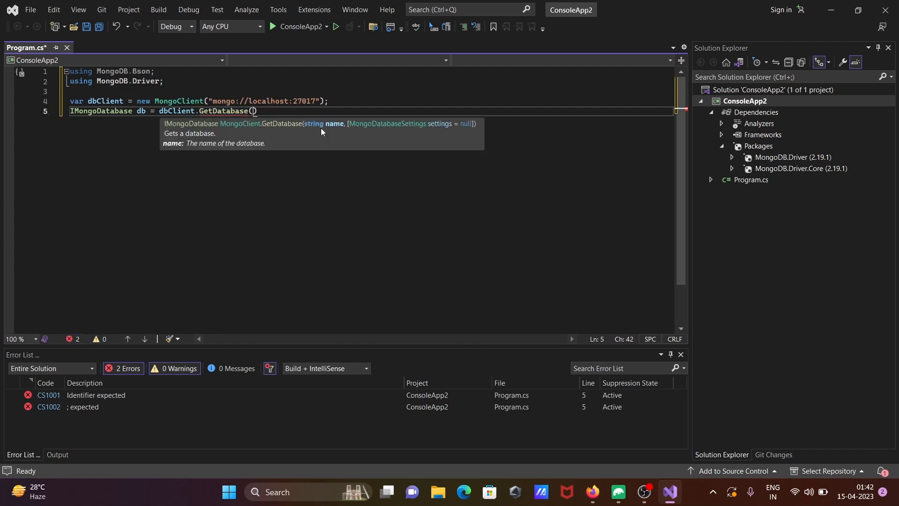
type("\"\"")
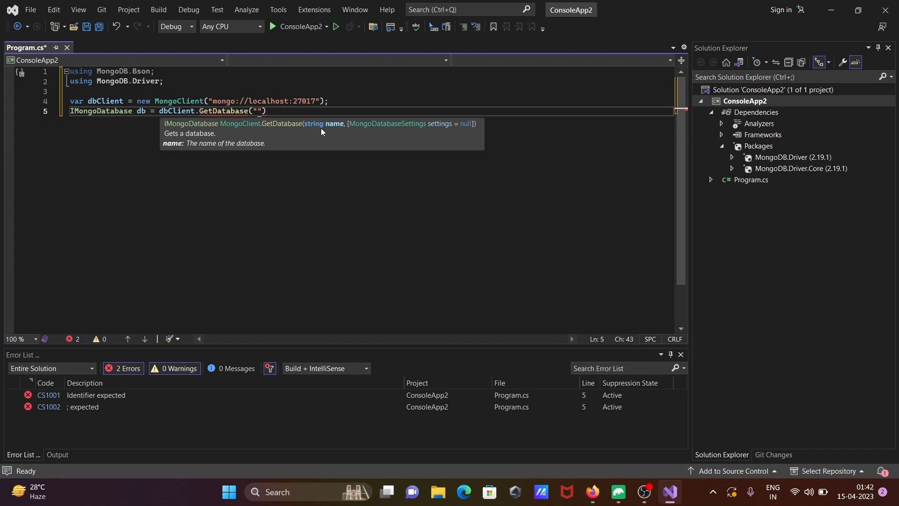
type("Sony")
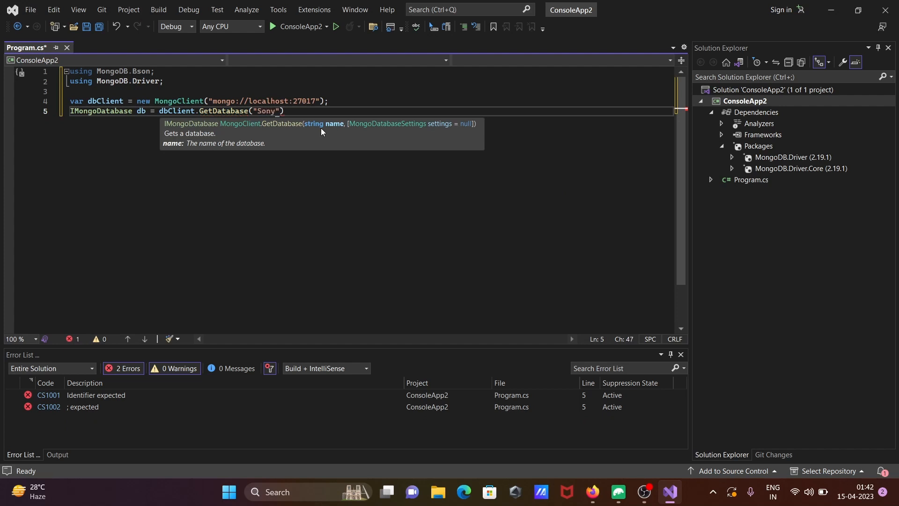
type(";")
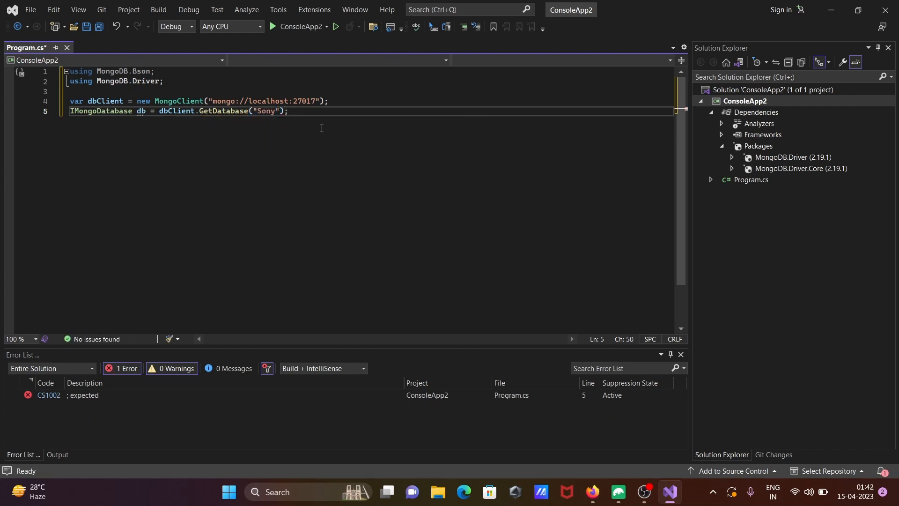
type("v")
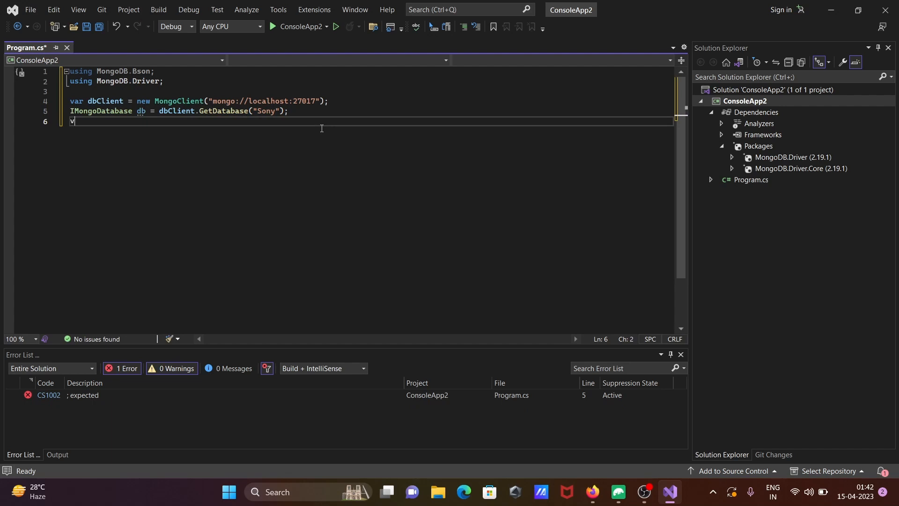
Add 'var emp = db.GetCollection<BsonDocument>("Employees")' on line 6
type("ar e")
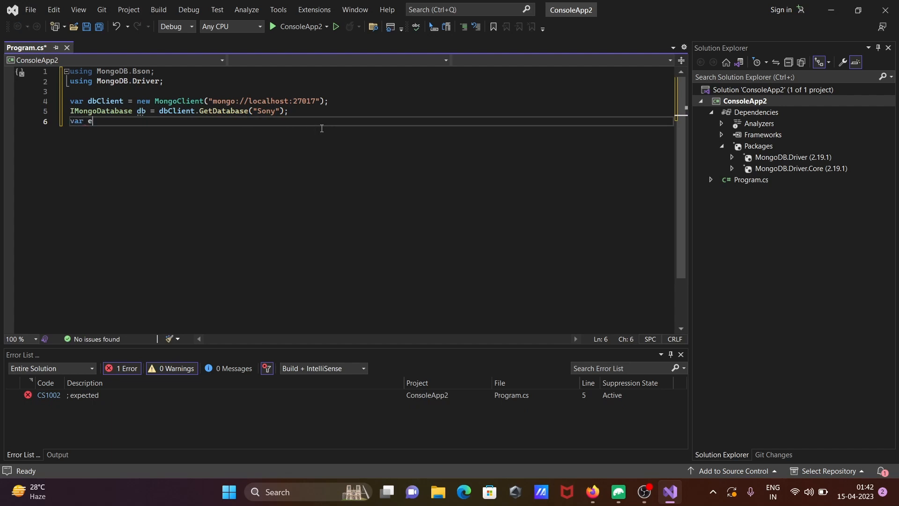
type("mp =")
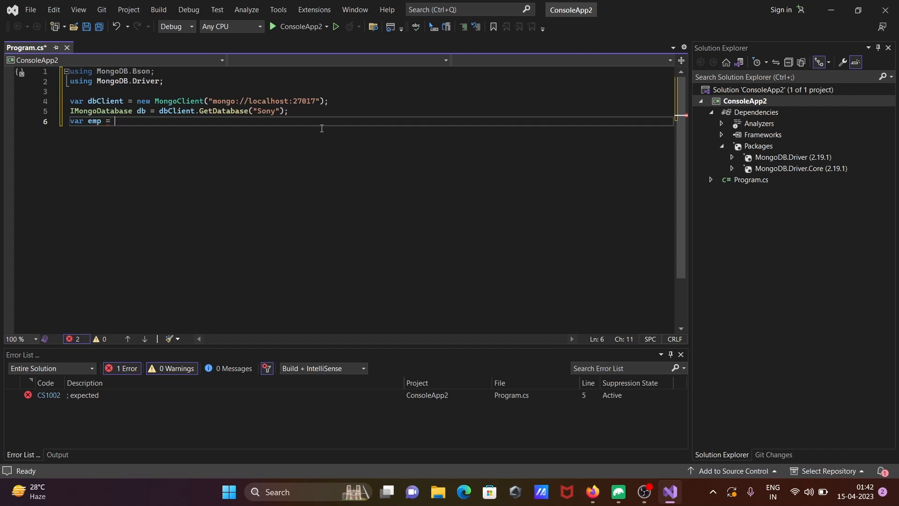
type("db")
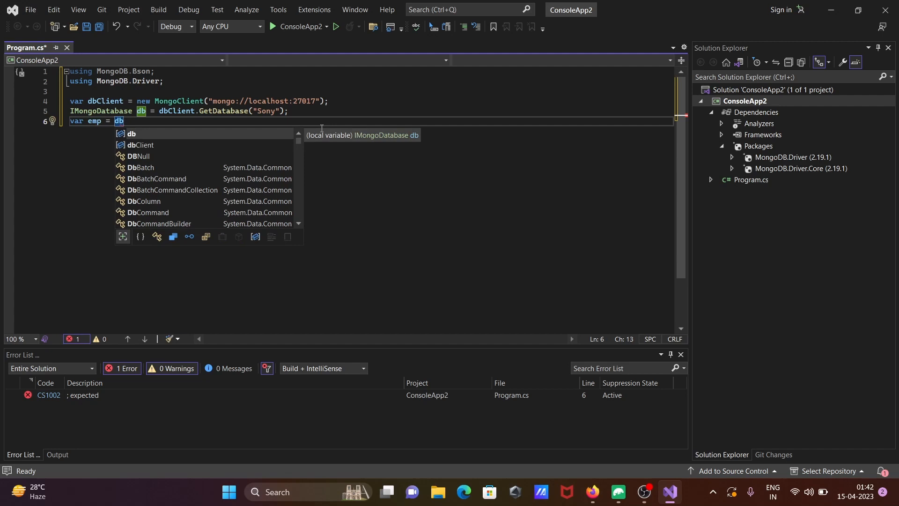
type(".")
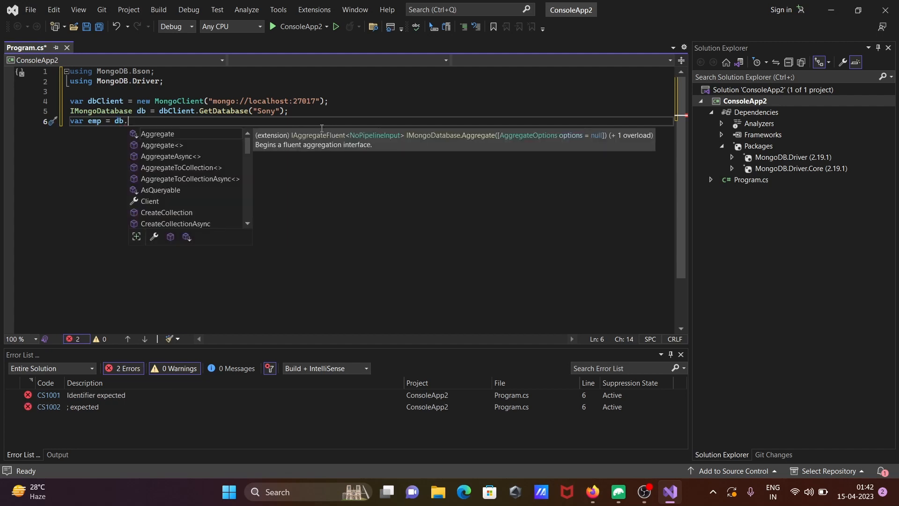
type("GetCollection<>")
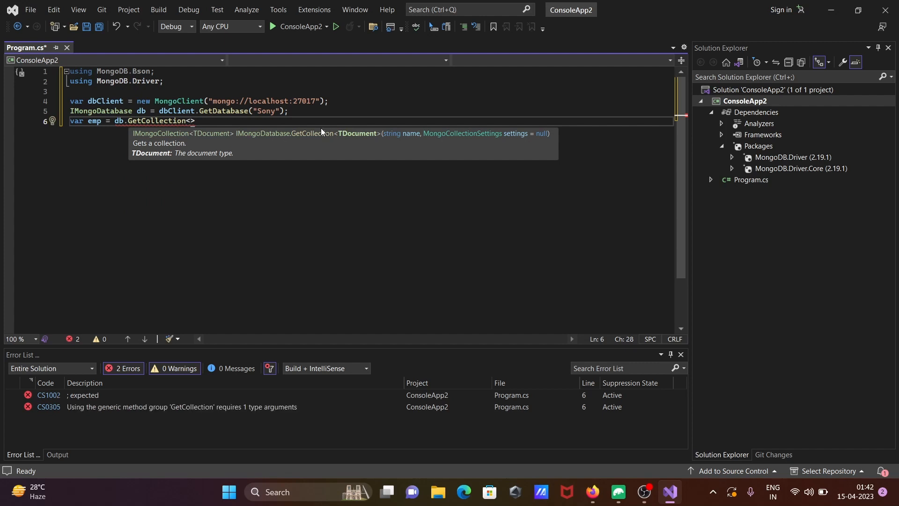
type("B")
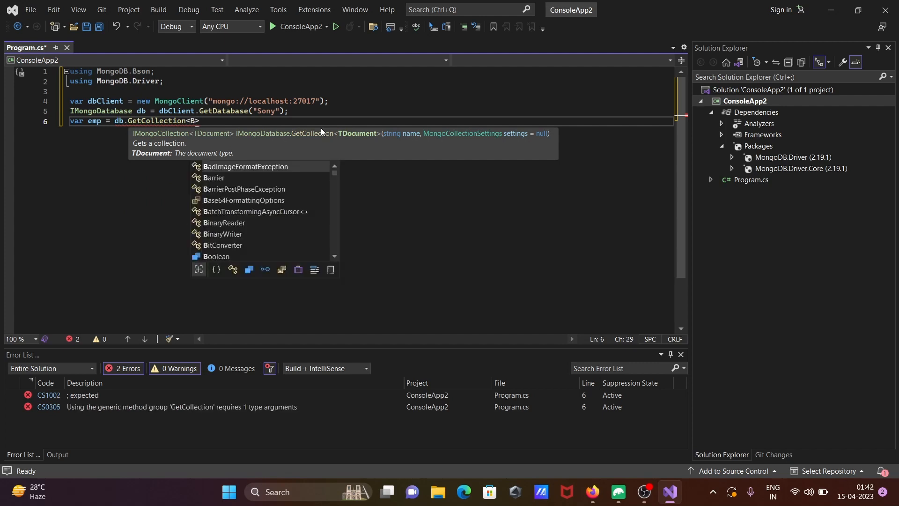
type("s")
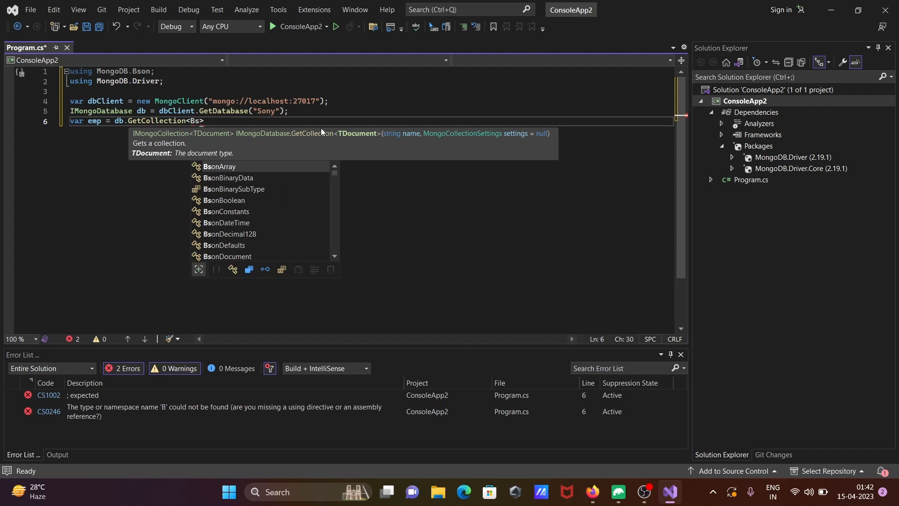
type("onDocument")
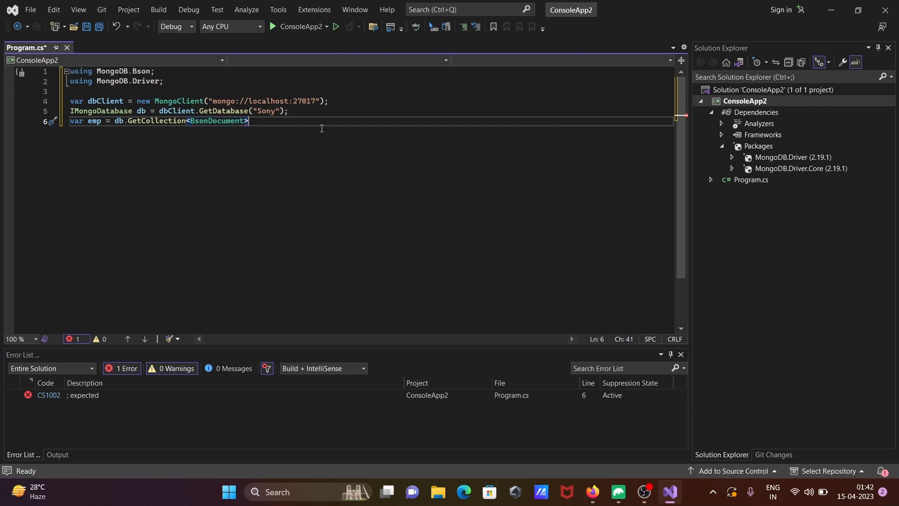
type("(")
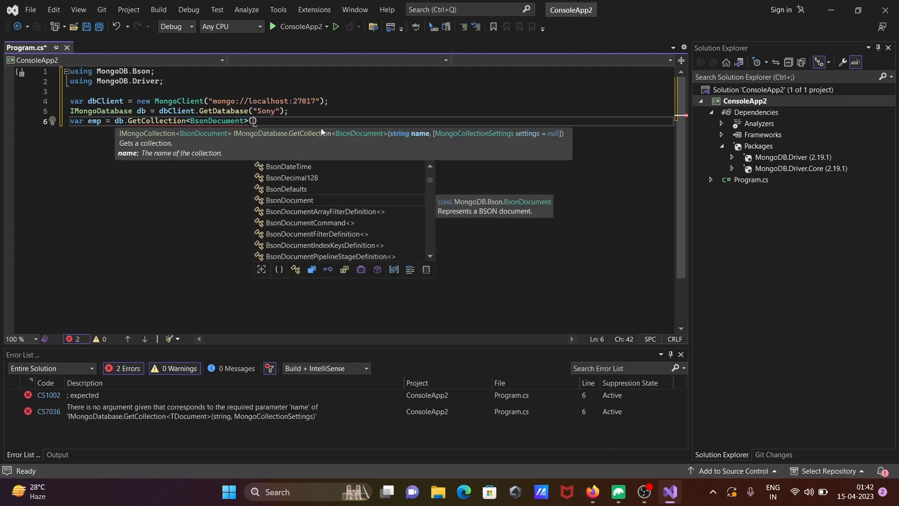
type("\"\"")
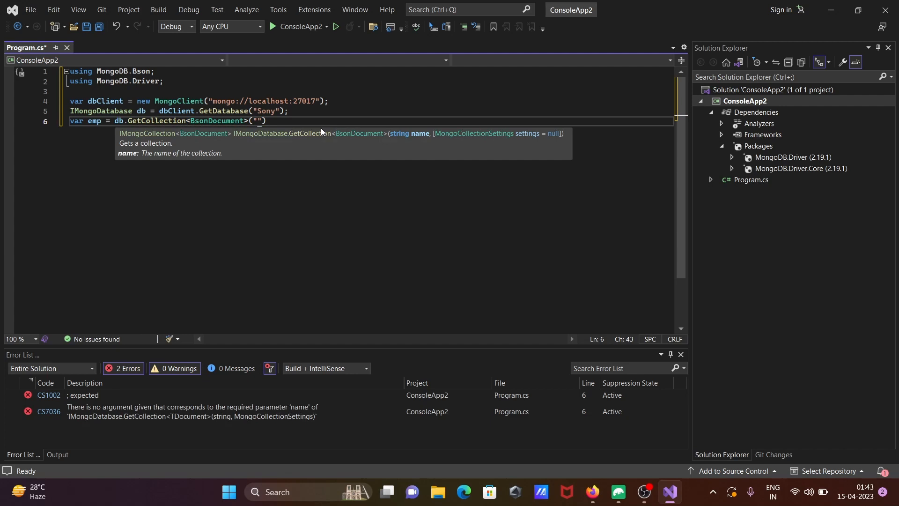
type("Employ")
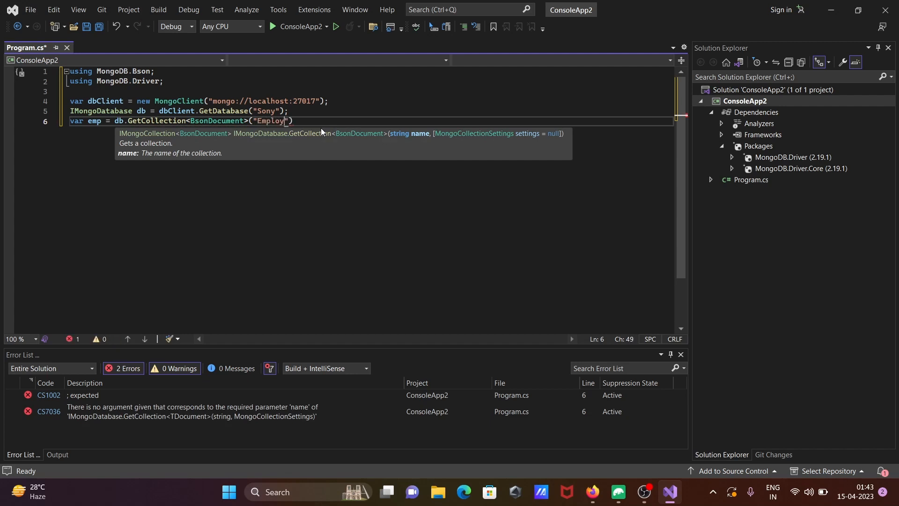
type("ees")
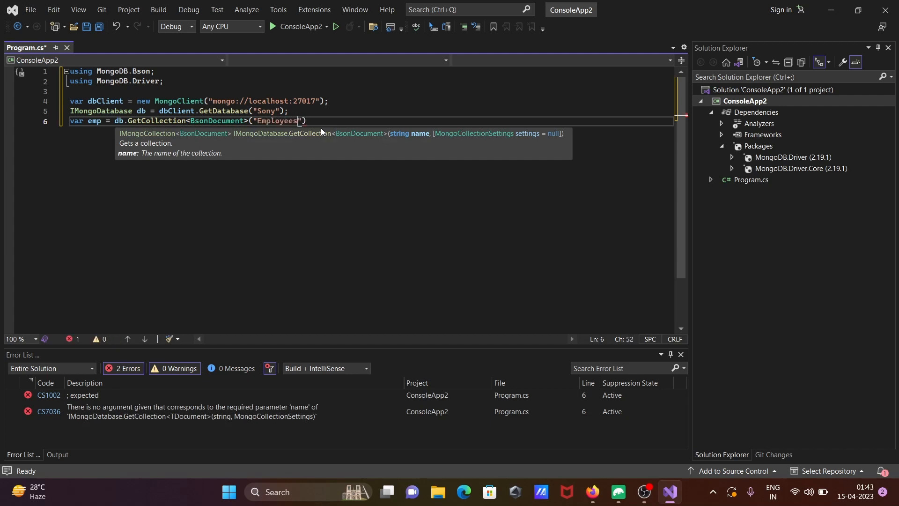
type(")")
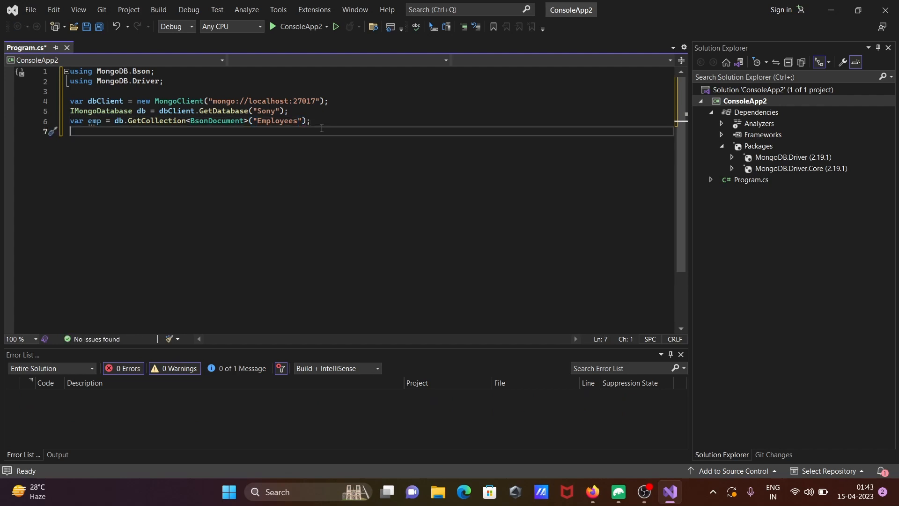
On line 8, start declaring fil as Builders<BsonDocument>
type("var")
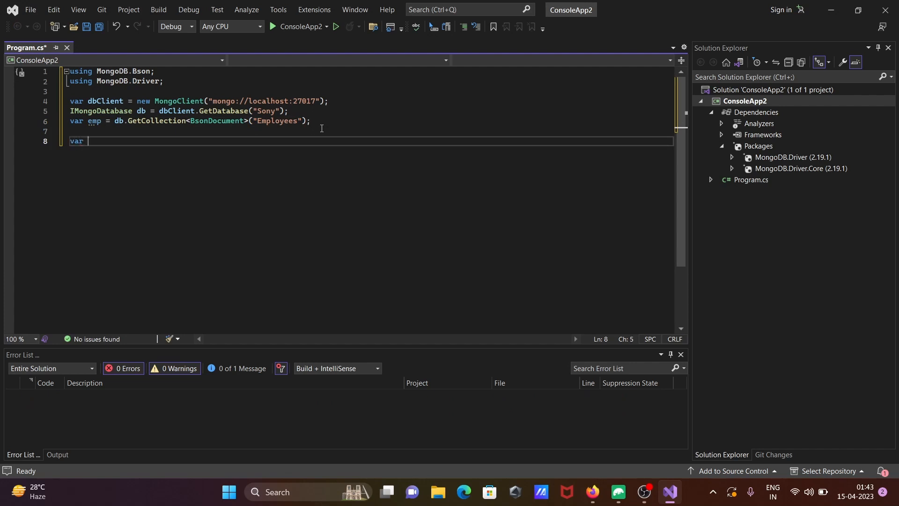
type("fil")
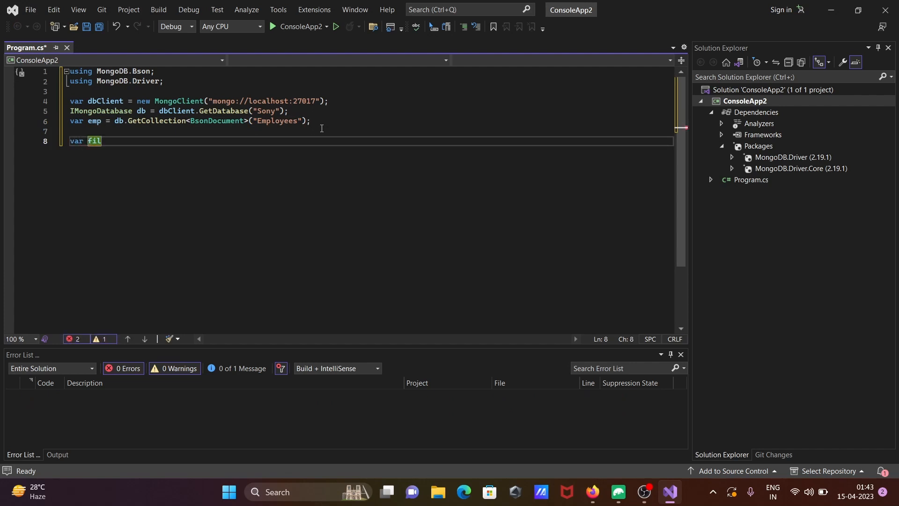
type("=")
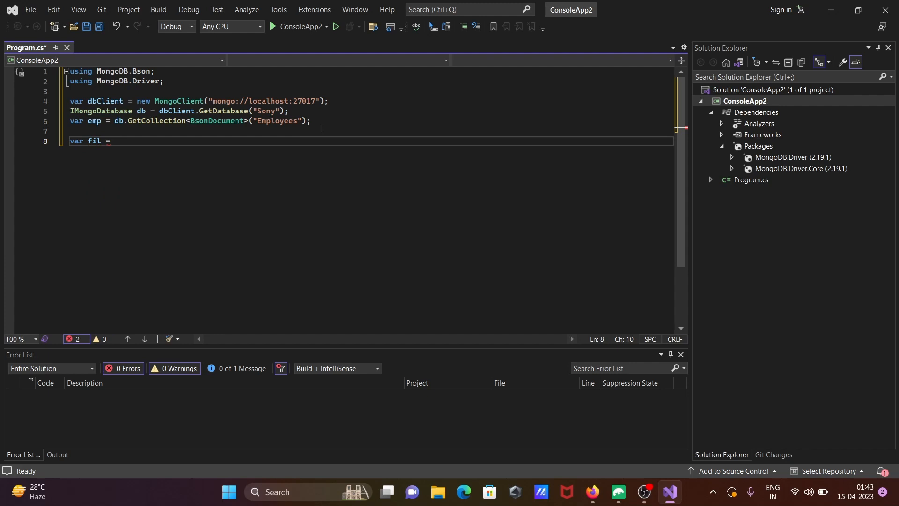
type("Bu")
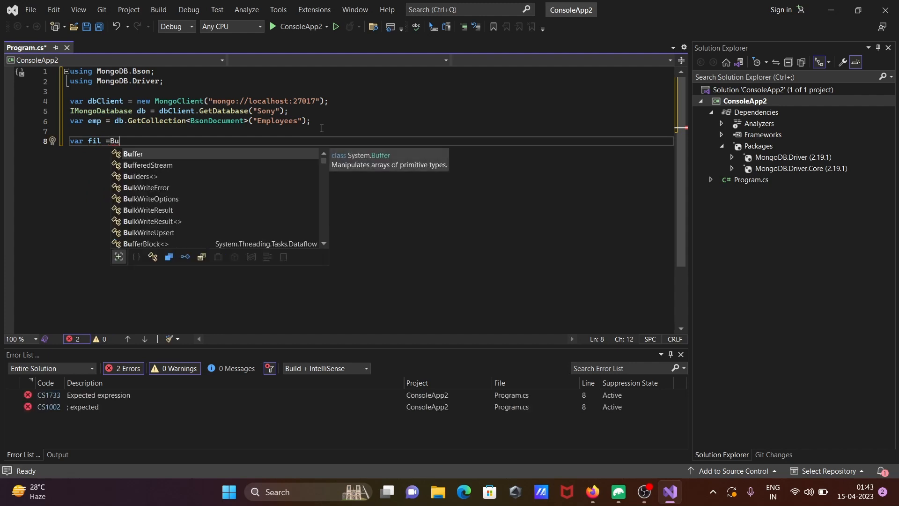
type("il")
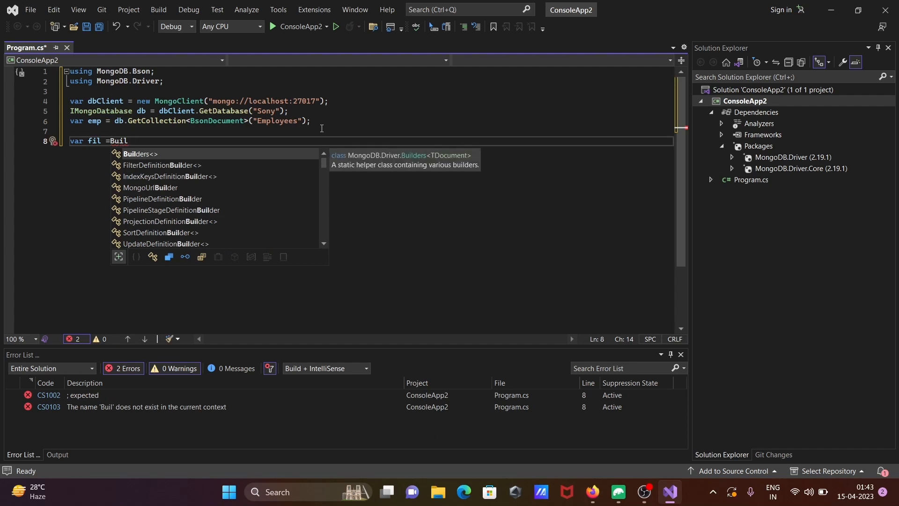
type("Builders.Select(x => new BsonDocument(")
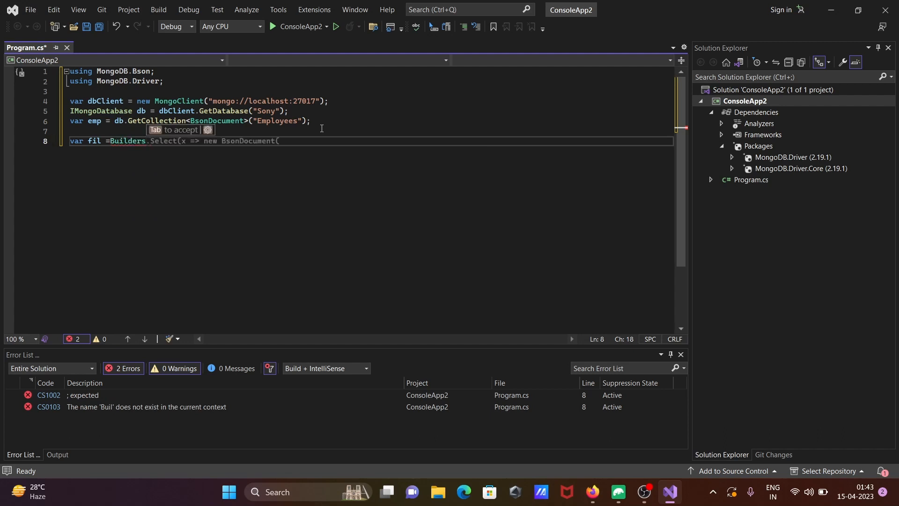
double_click(128, 140)
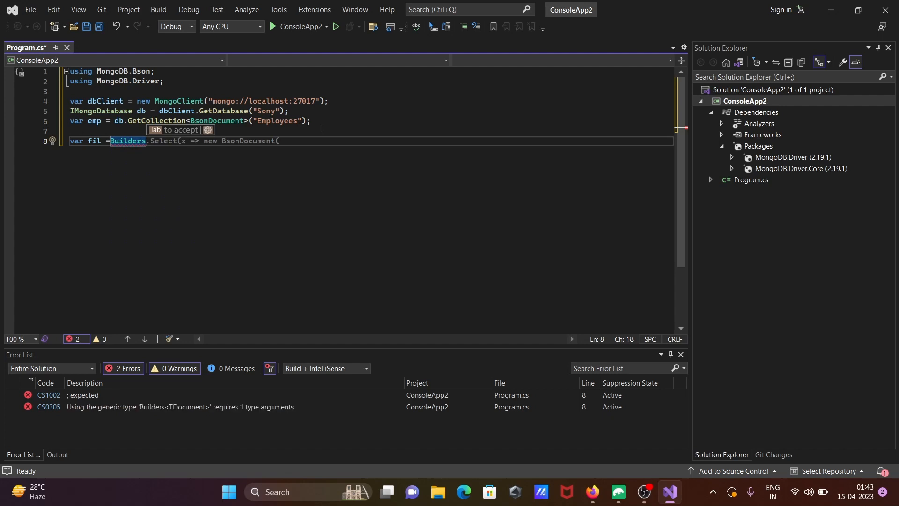
type("<>")
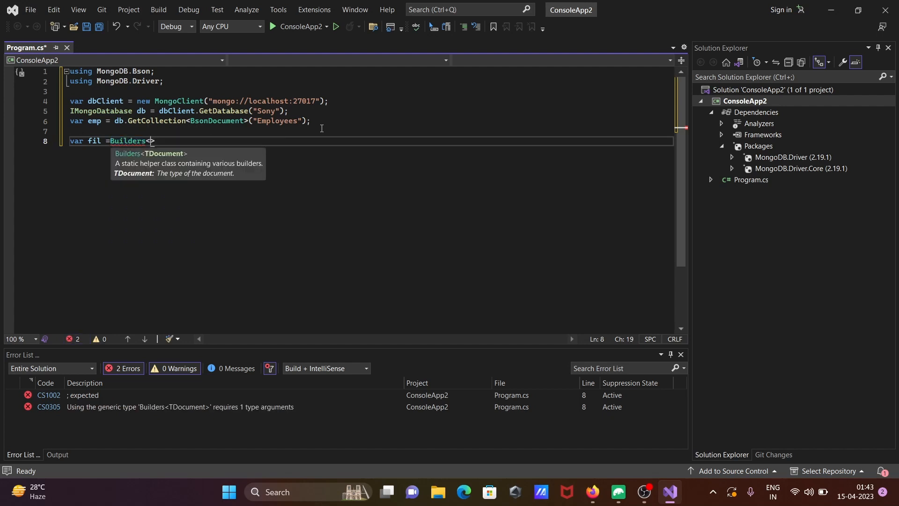
type("D")
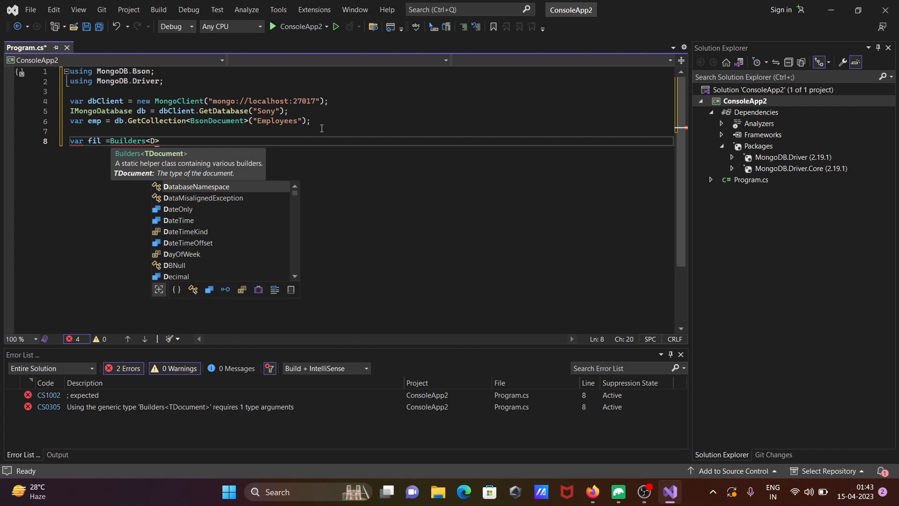
type("s")
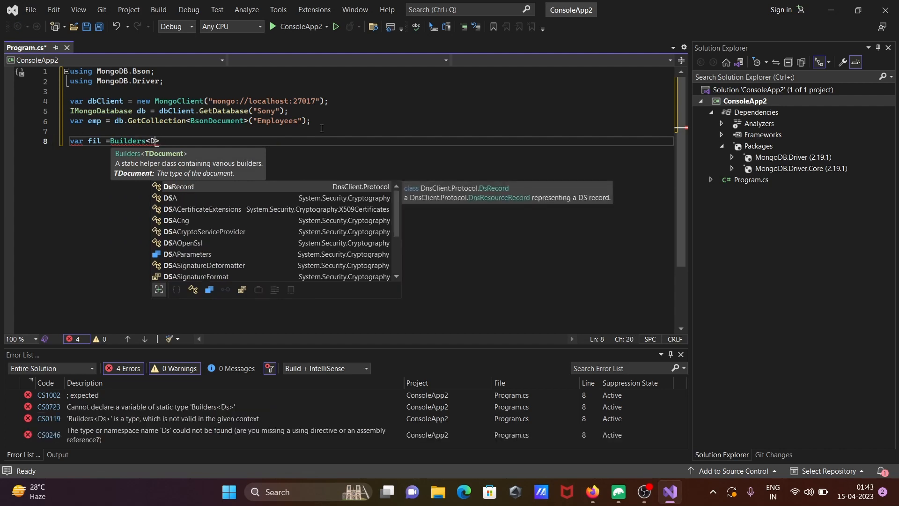
key("Backspace")
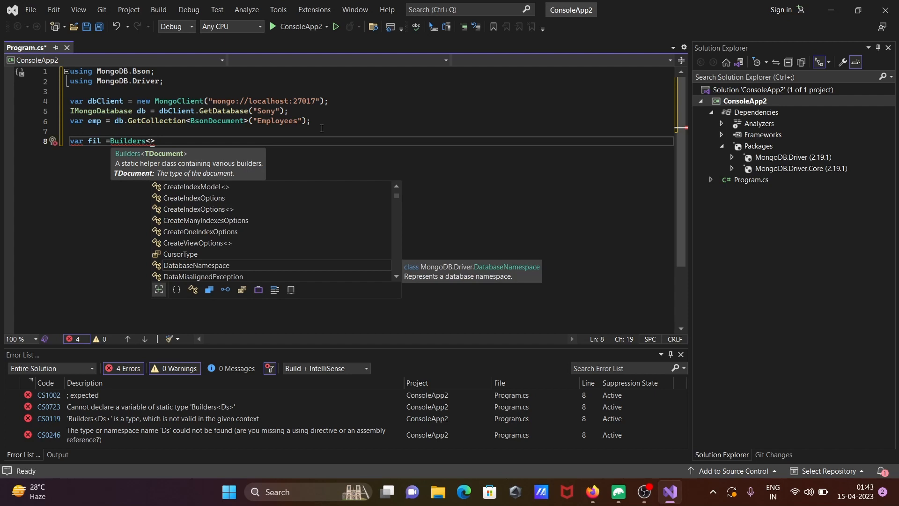
type("BsonDocument")
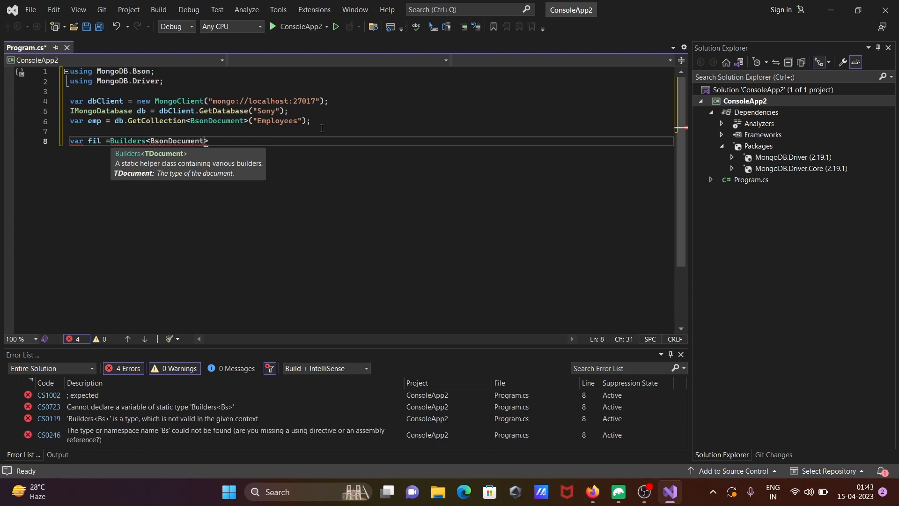
type(">.Filter")
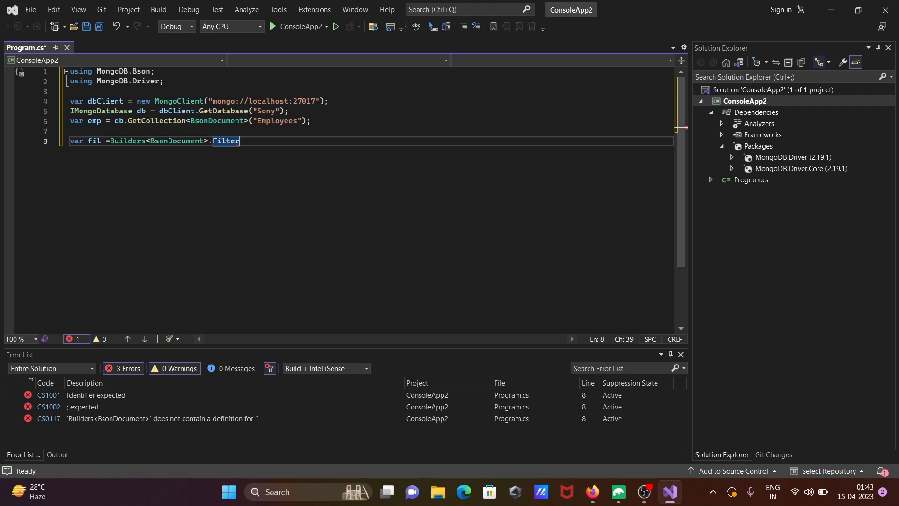
Complete the filter with .Filter.Eq("EMPLOYEE_ID", 101)
type(".")
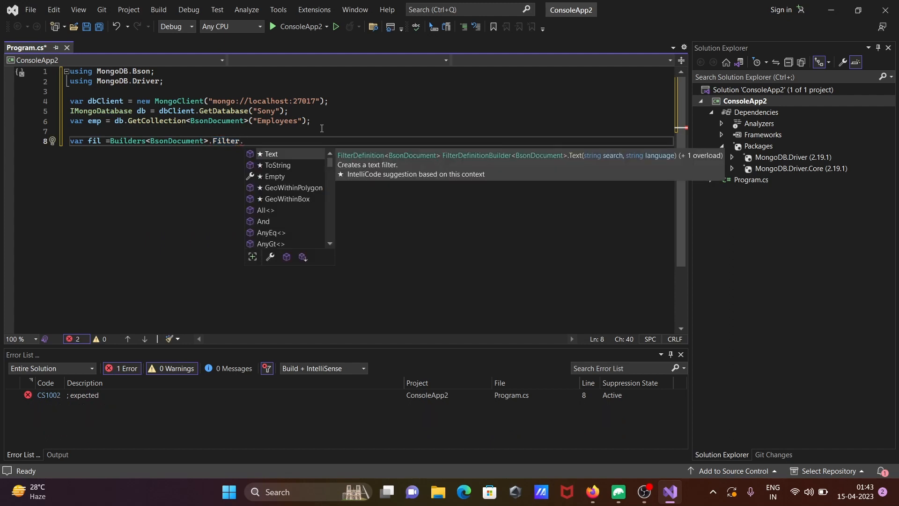
type("e")
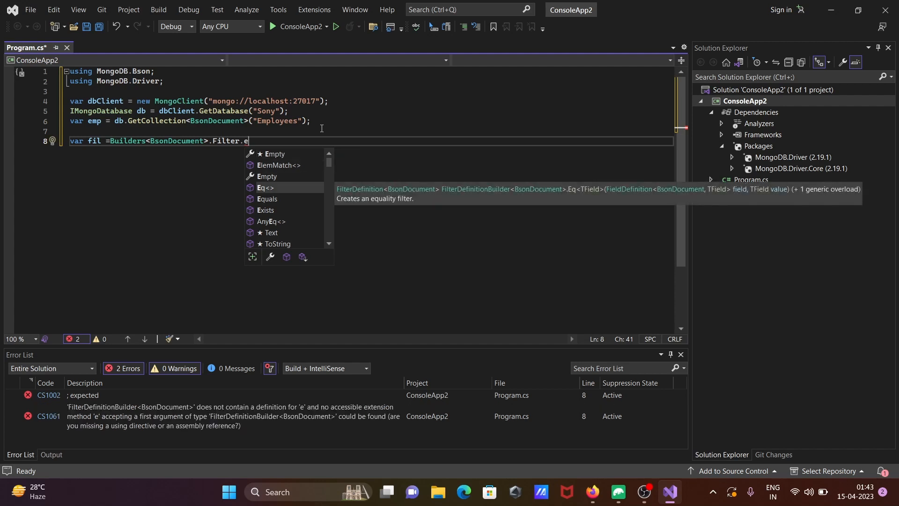
type("q")
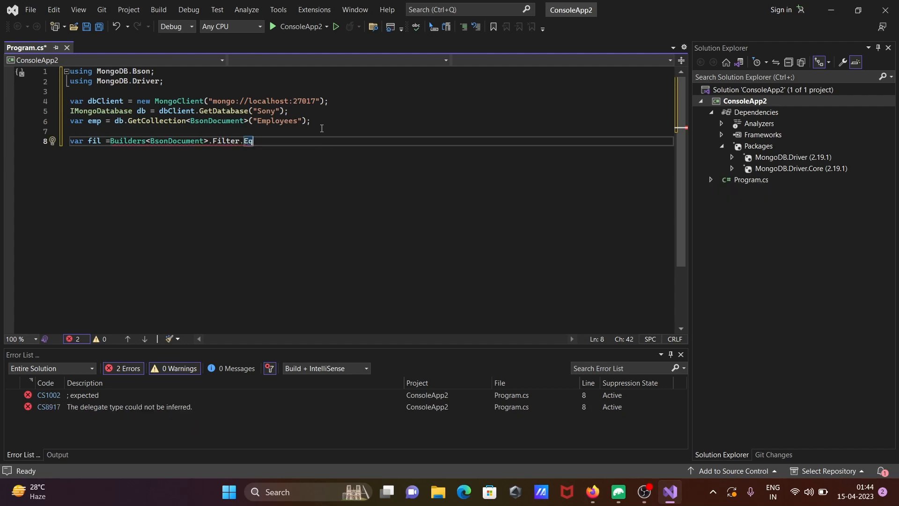
type("(\"")
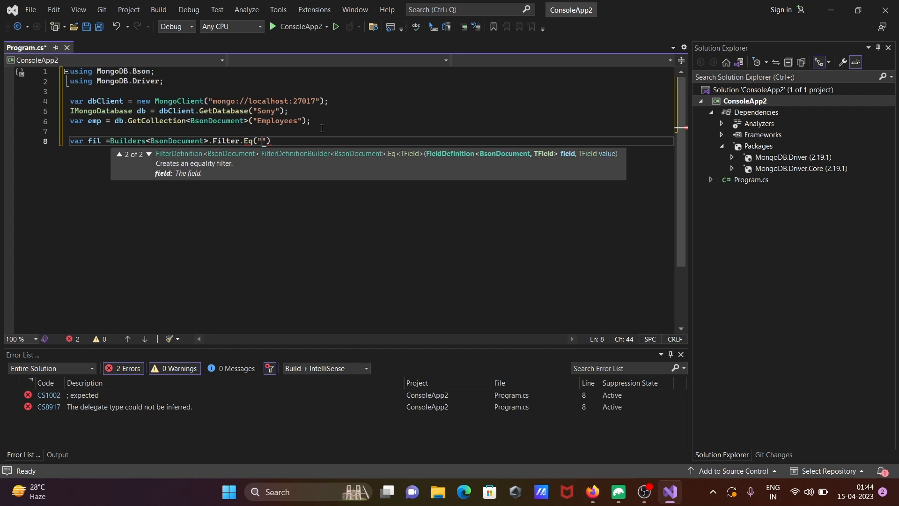
type("Employ")
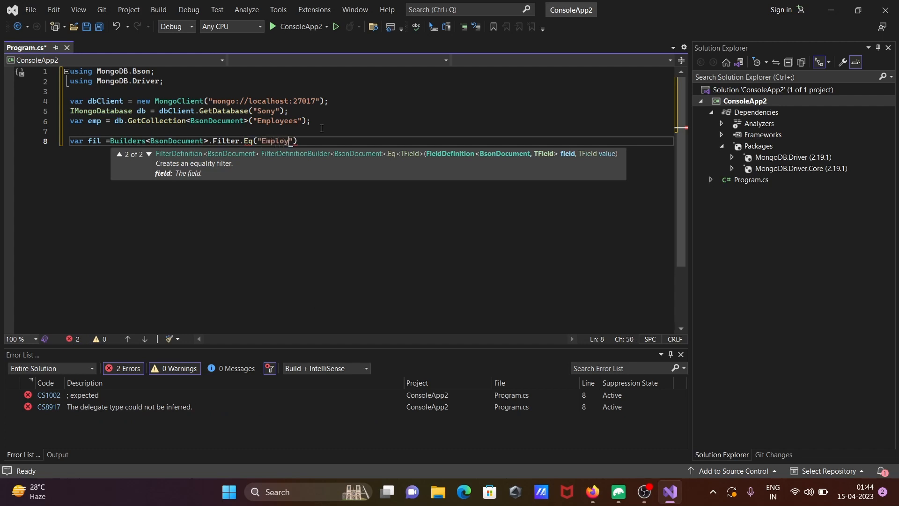
type("ee")
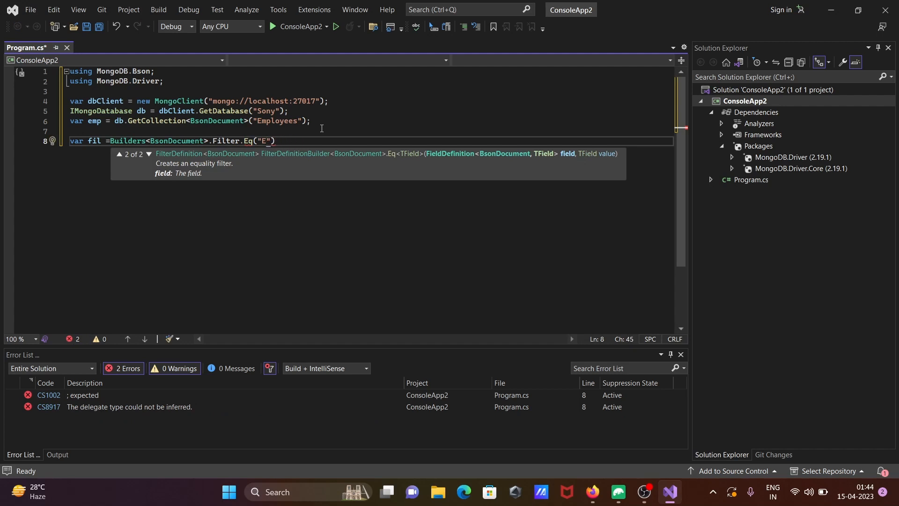
type("MPLOYEE")
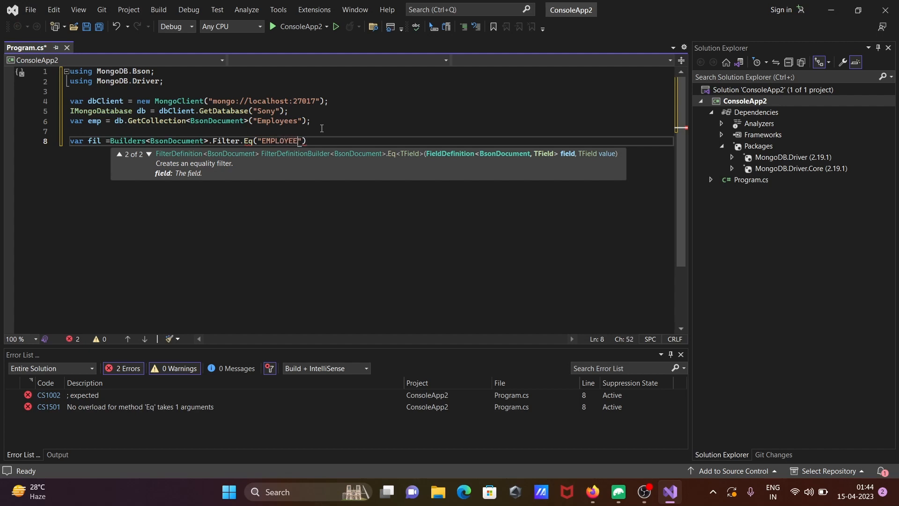
type("_I")
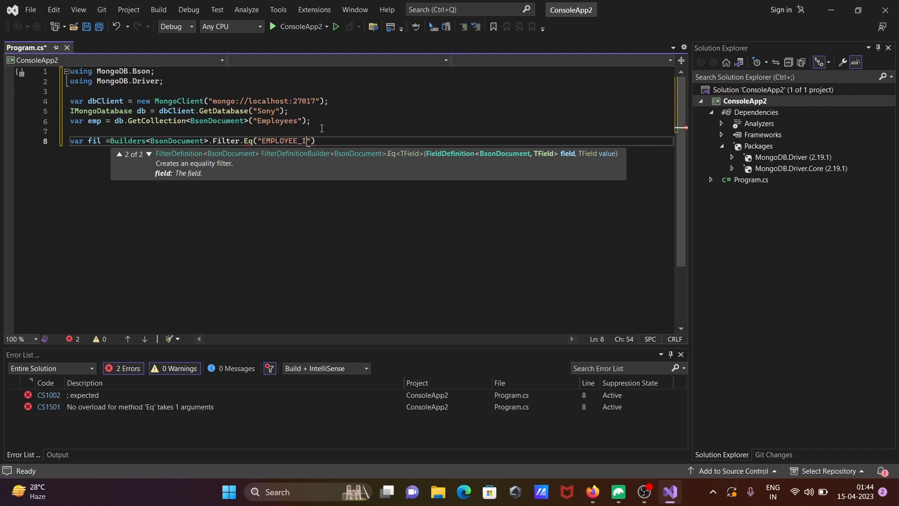
type("D")
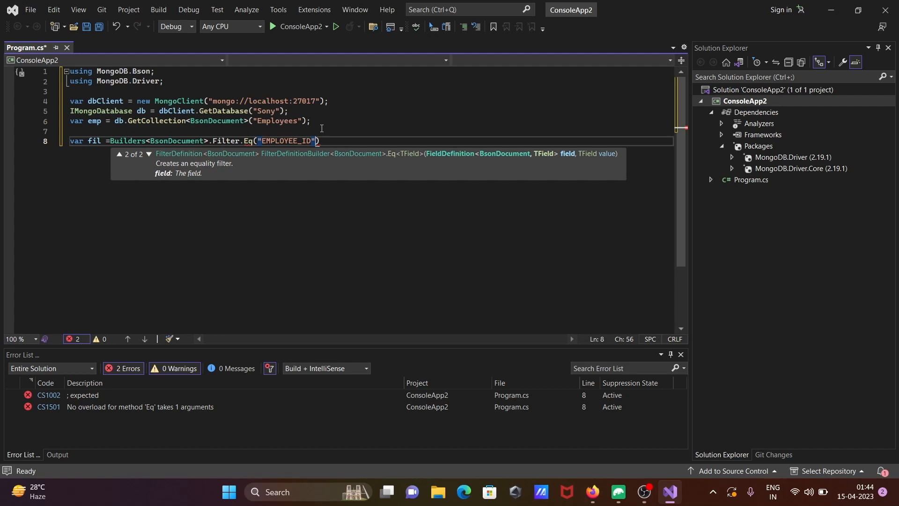
type(",")
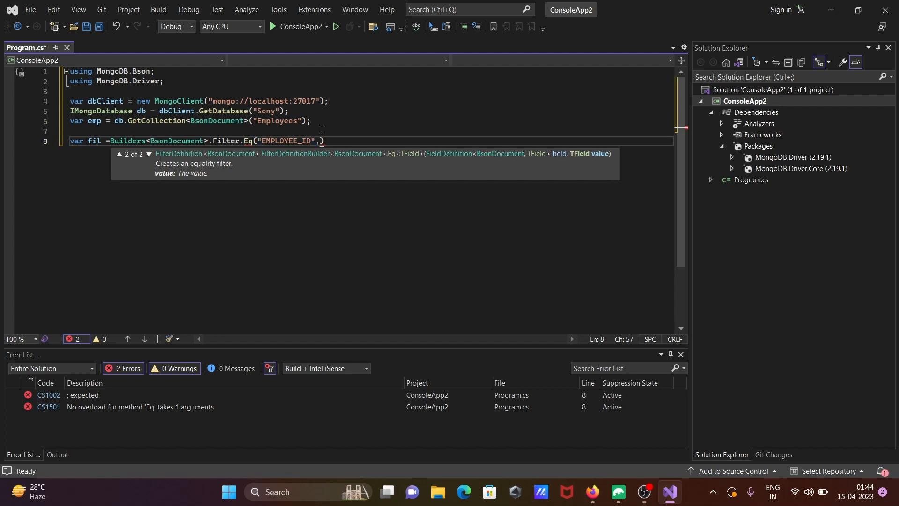
type("10")
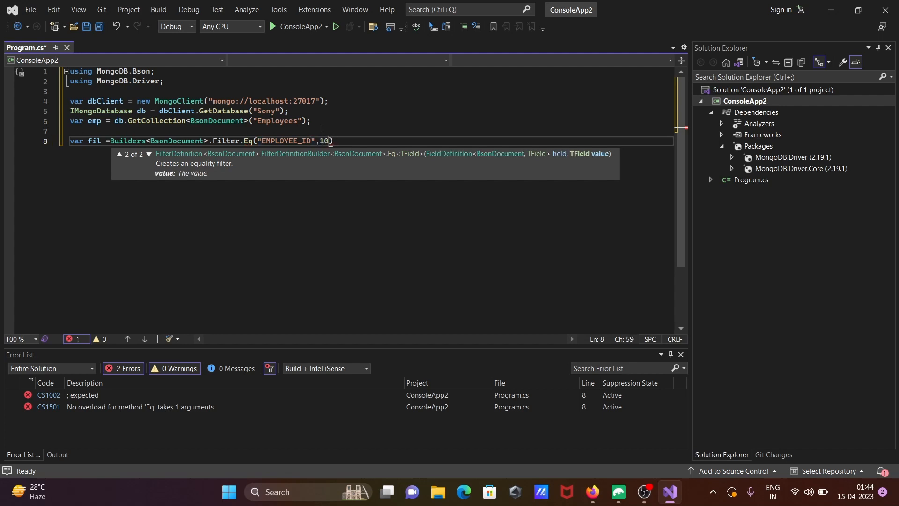
type("101")
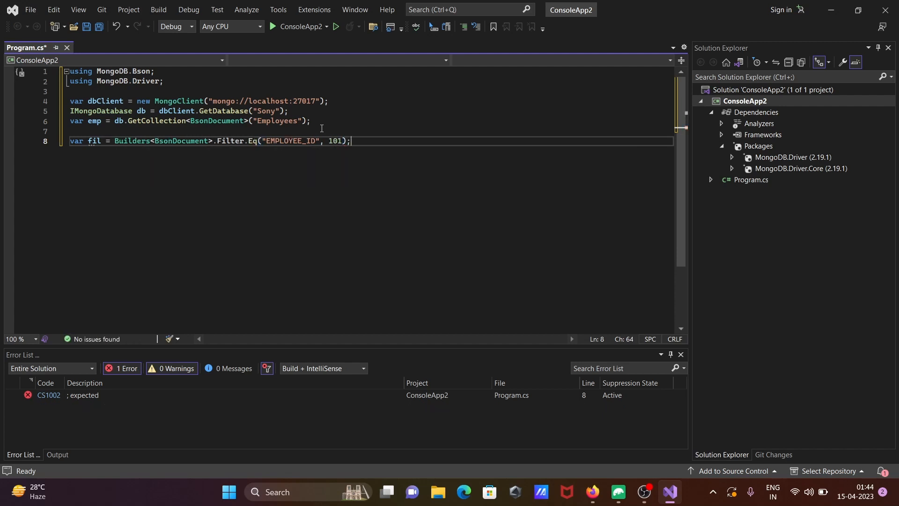
Assign doc = emp.Find(fil).FirstOrDefault() and begin line 10
type("va")
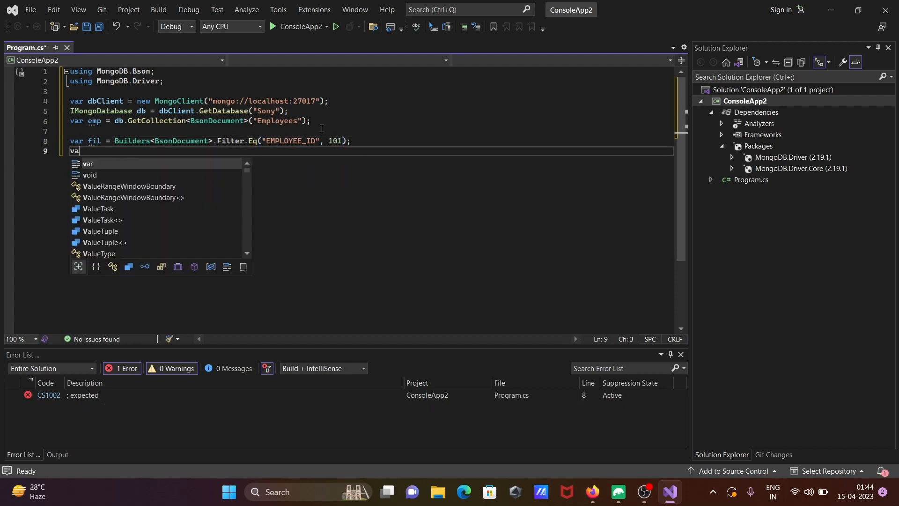
type("do")
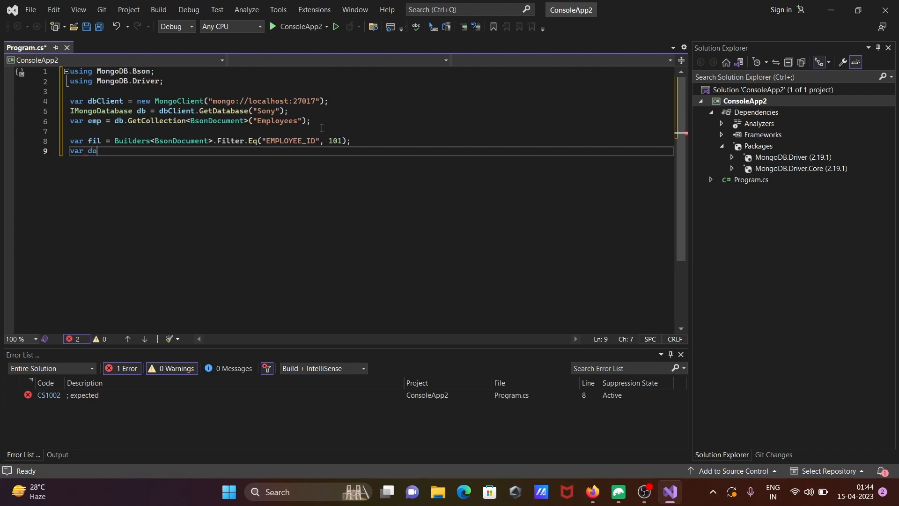
type("c=emp")
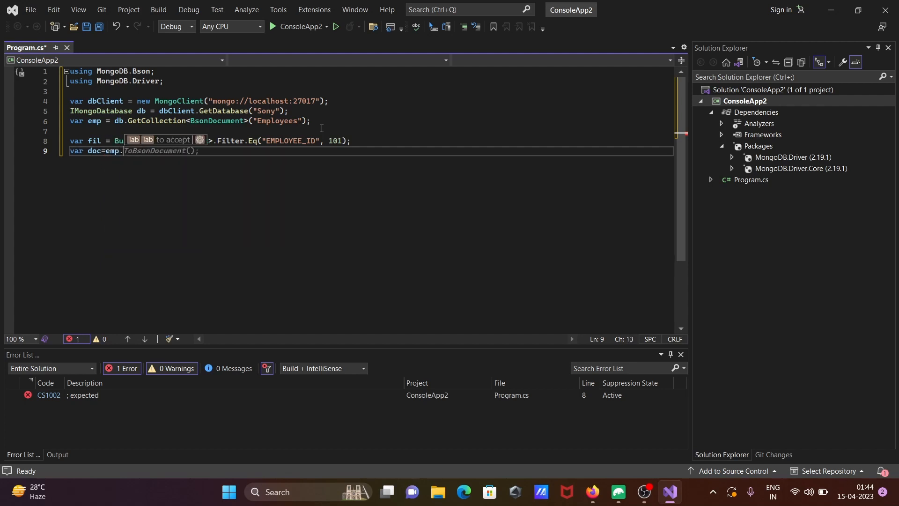
type(".")
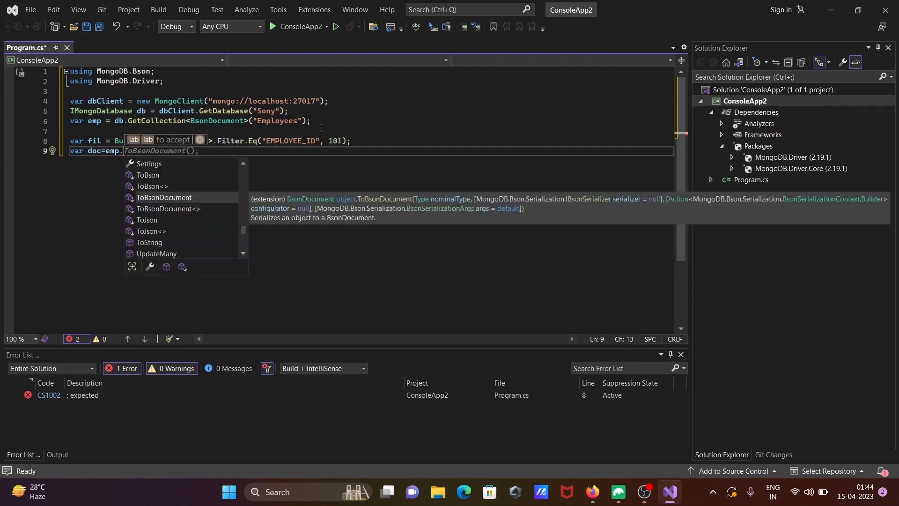
type("Find(fil)")
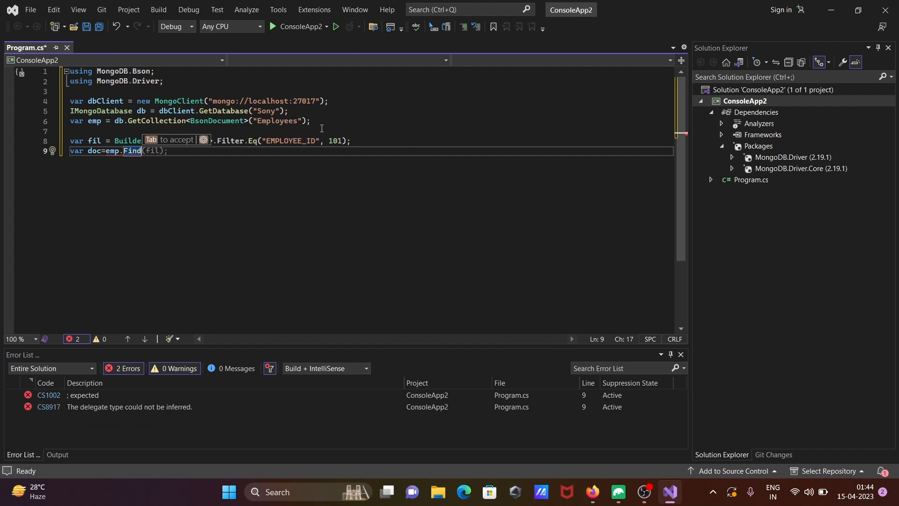
key("Tab")
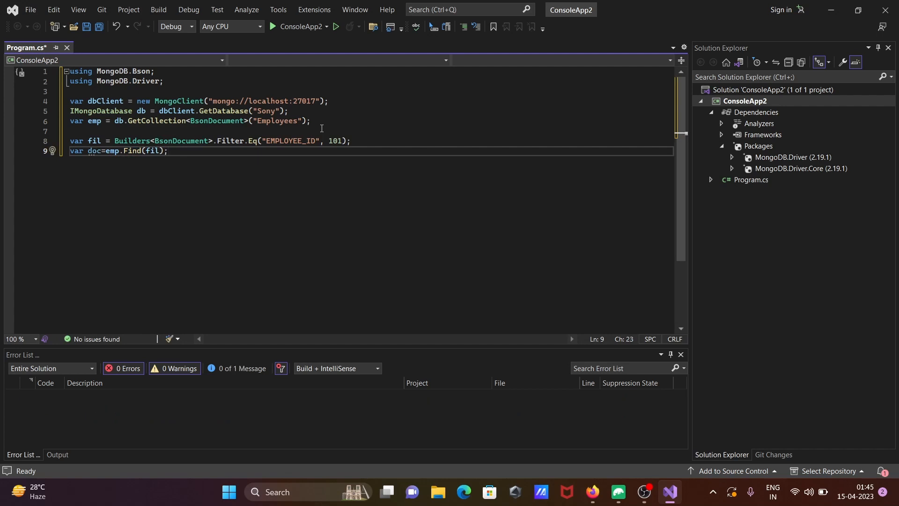
key("Backspace")
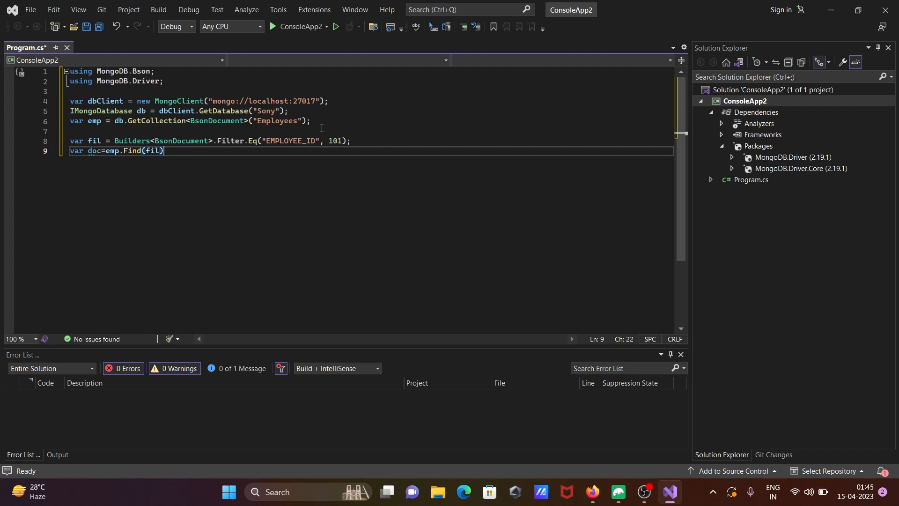
type(".")
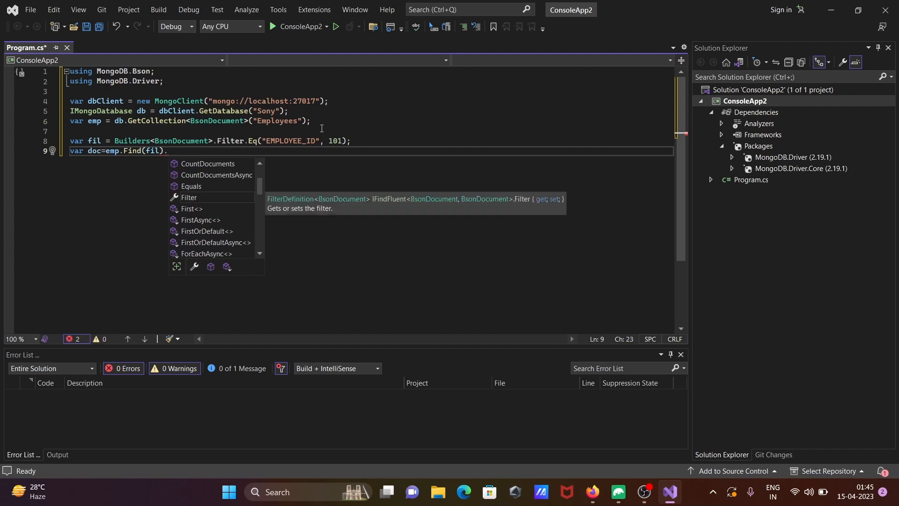
type("FirstOrDefault();")
type("C")
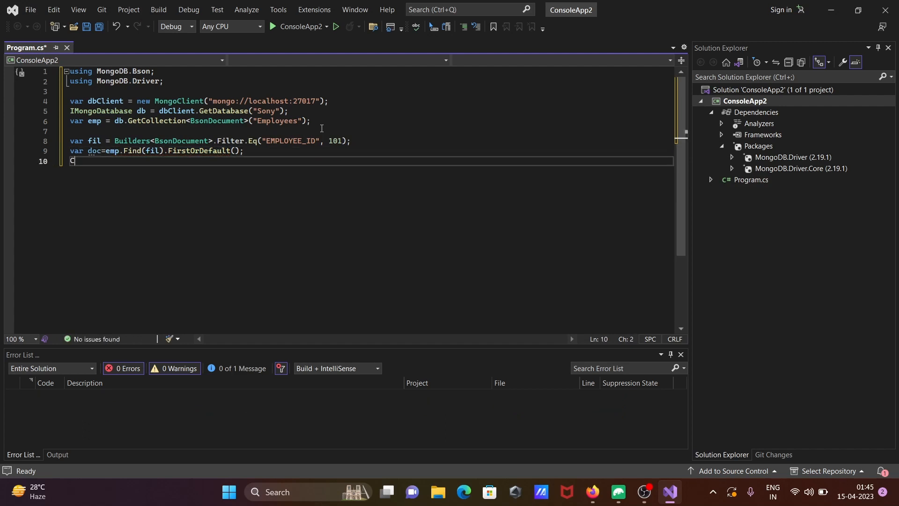
Add Console.WriteLine(doc.ToString()) on line 10, then bring up Studio 3T
type("onsole.WriteLine(")
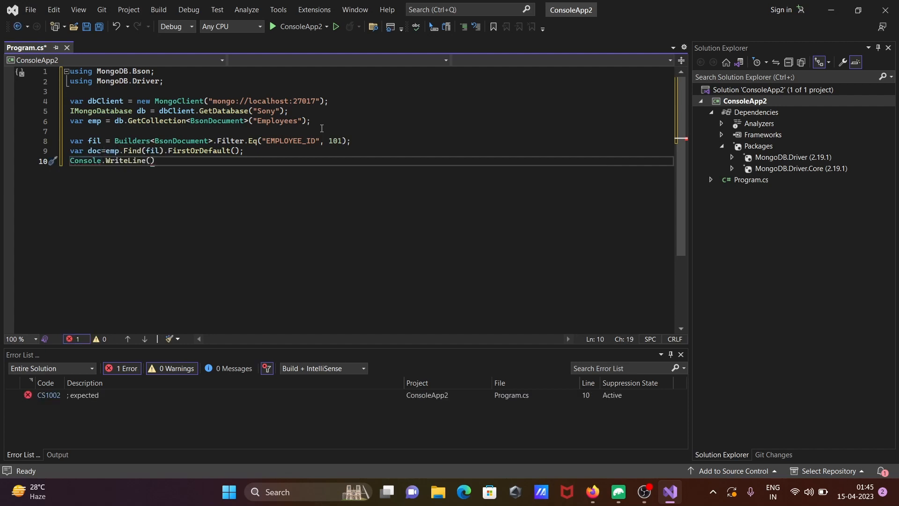
type("doc.")
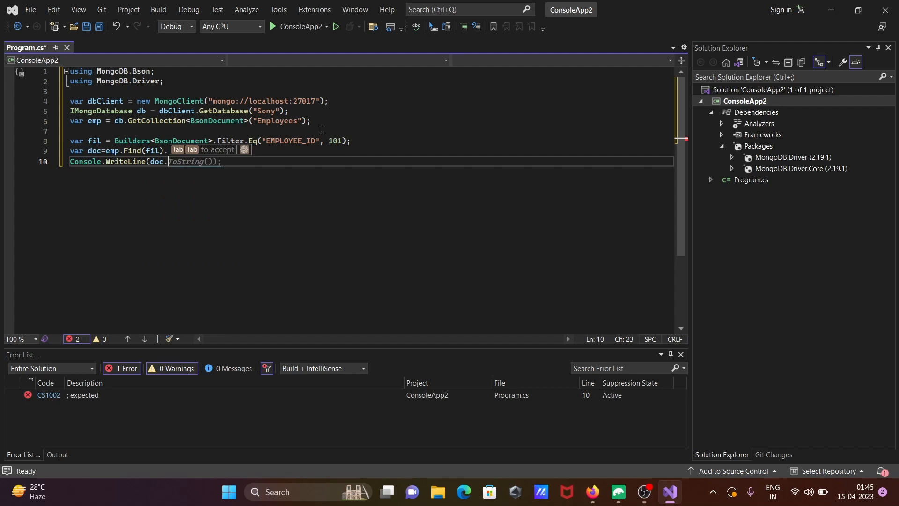
type(".")
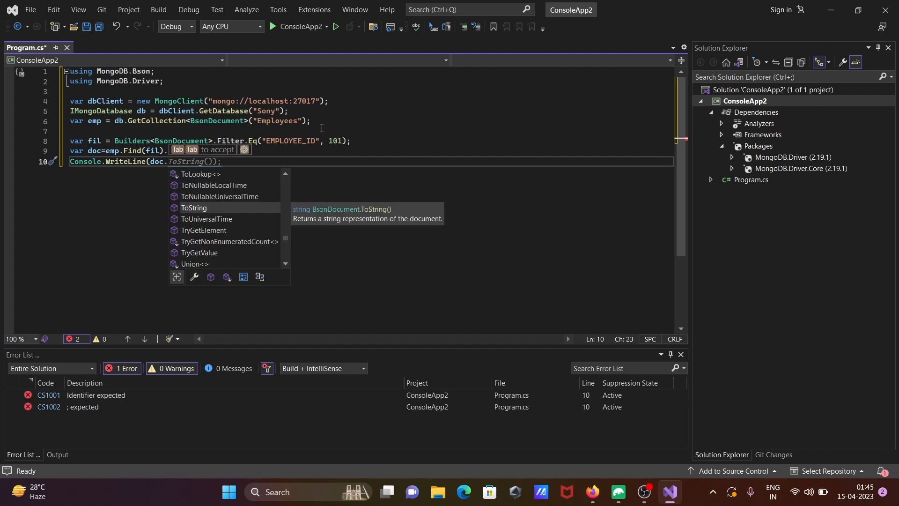
type("FirstOrD")
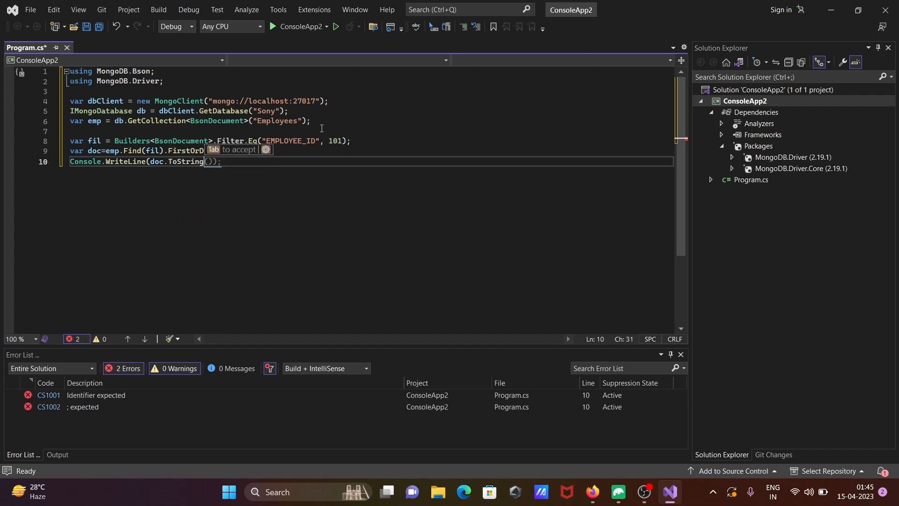
key("Tab")
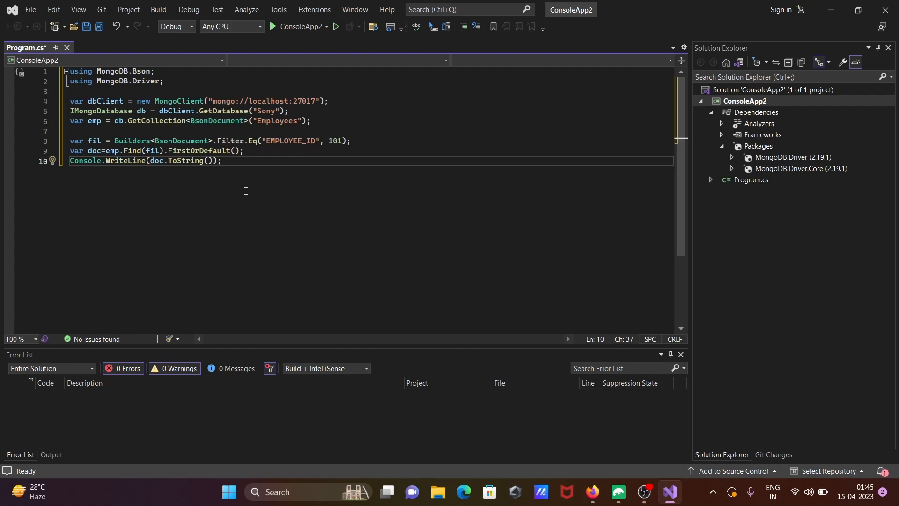
mouse_move(416, 371)
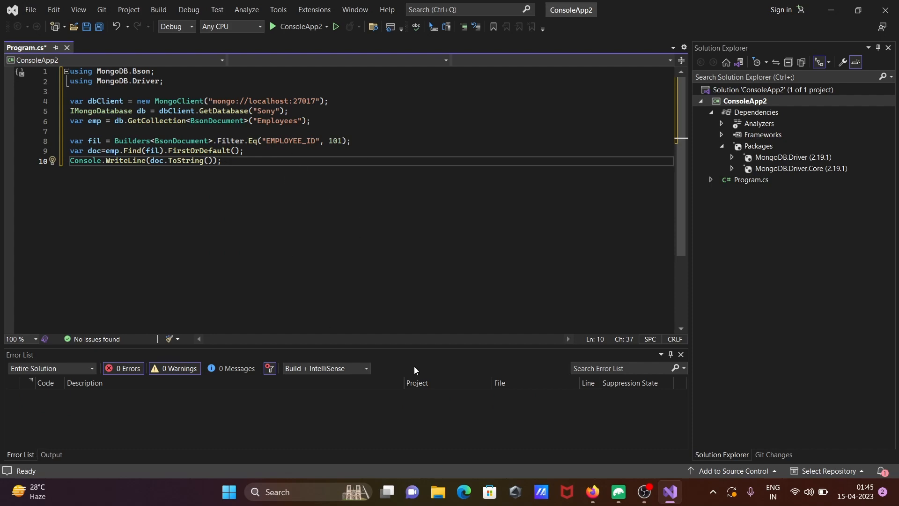
left_click(617, 495)
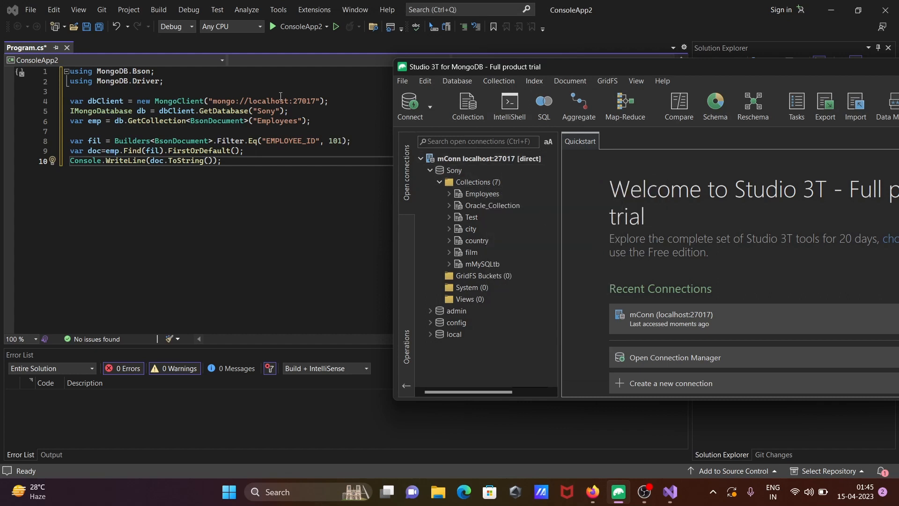
left_click(482, 193)
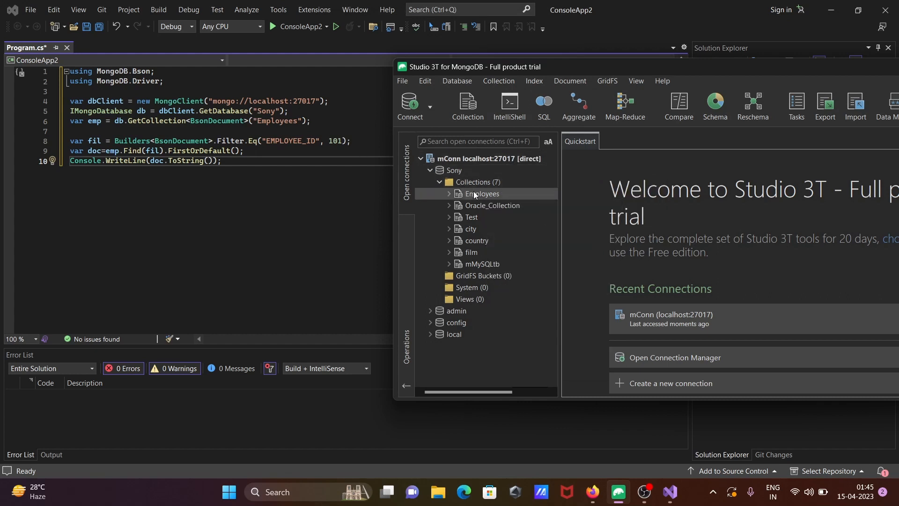
mouse_move(338, 140)
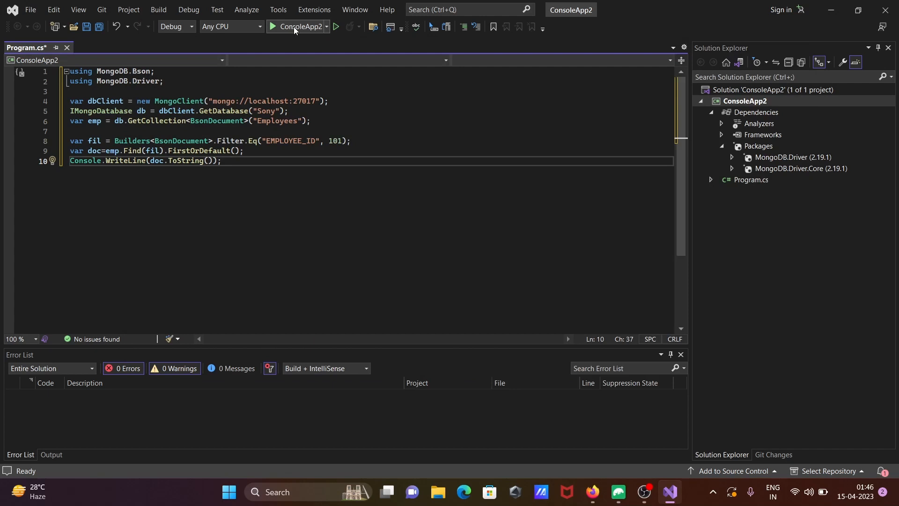
Debug ConsoleApp2; it halts on line 4 with a MongoConfigurationException
left_click(294, 27)
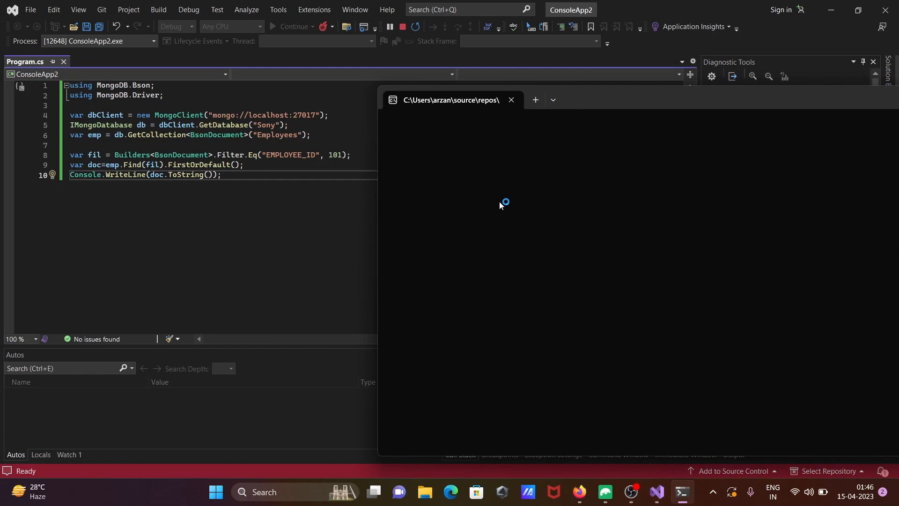
left_click(273, 26)
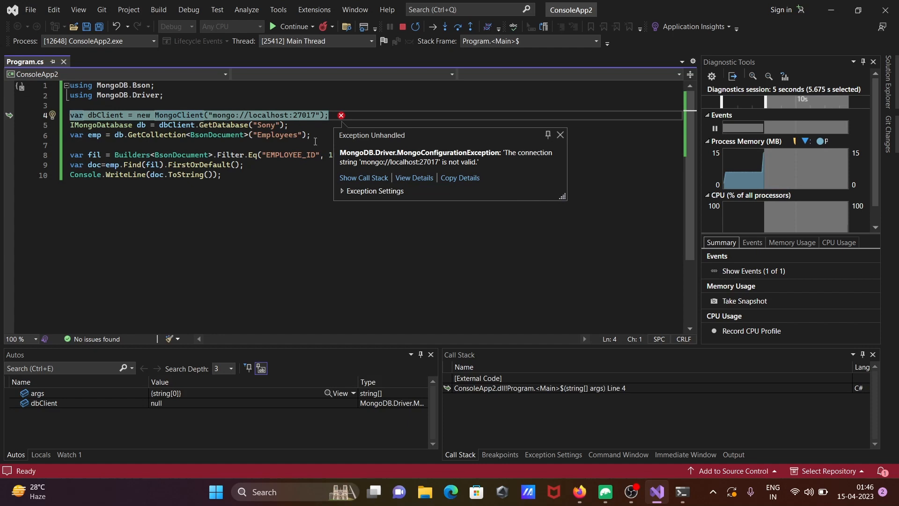
mouse_move(342, 64)
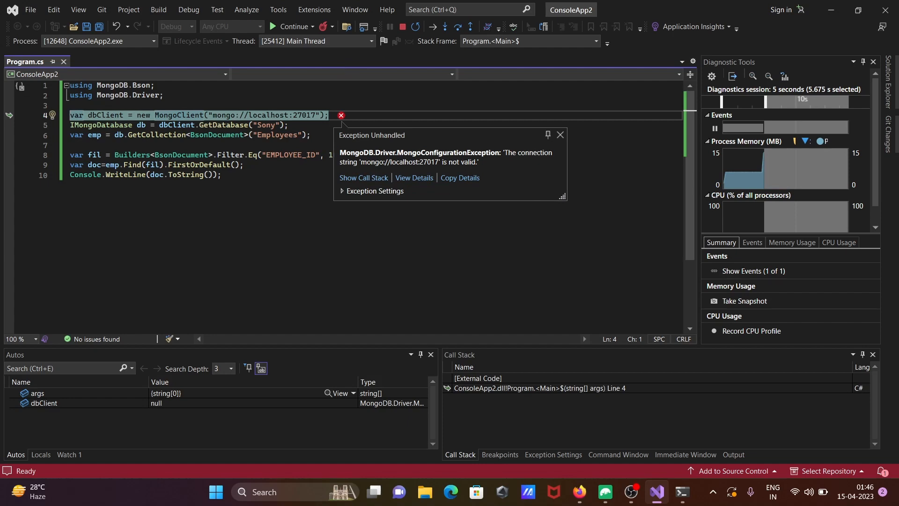
mouse_move(401, 67)
type("db")
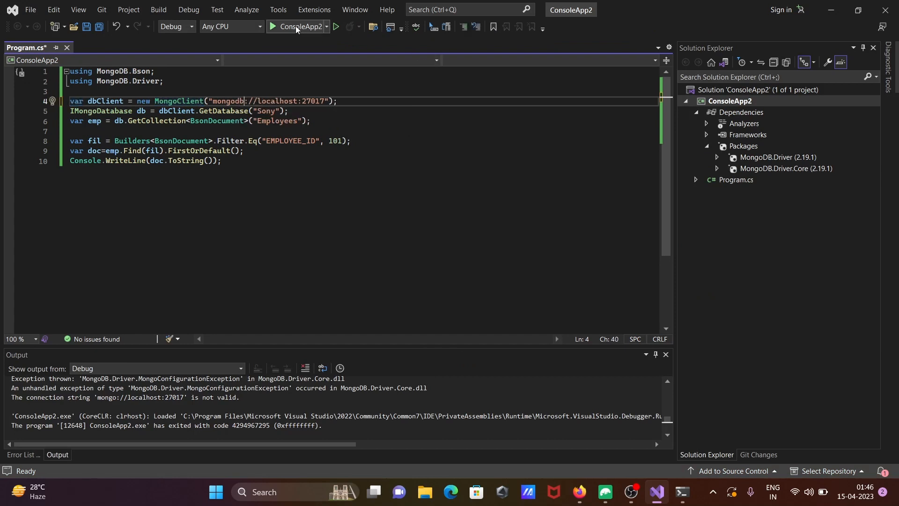
Rerun ConsoleApp2 with mongodb://localhost:27017, printing Neena Kochhar's document
left_click(295, 26)
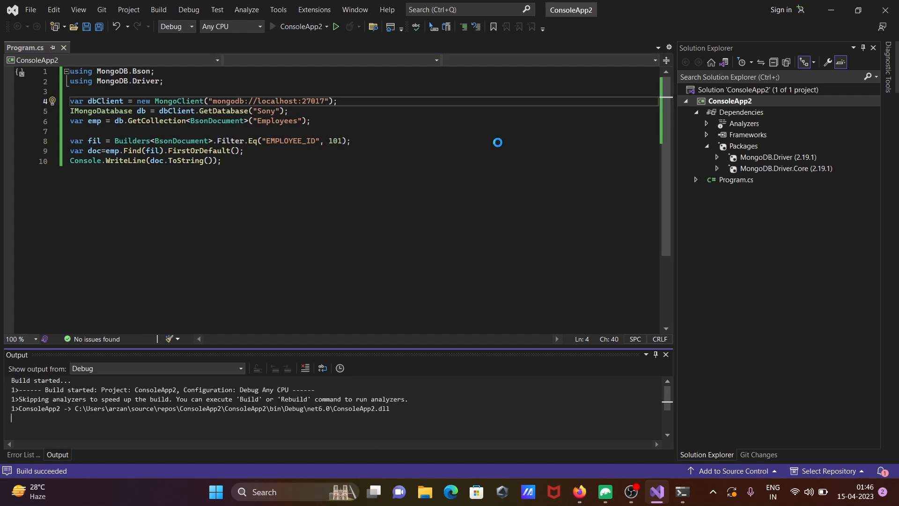
left_click(337, 26)
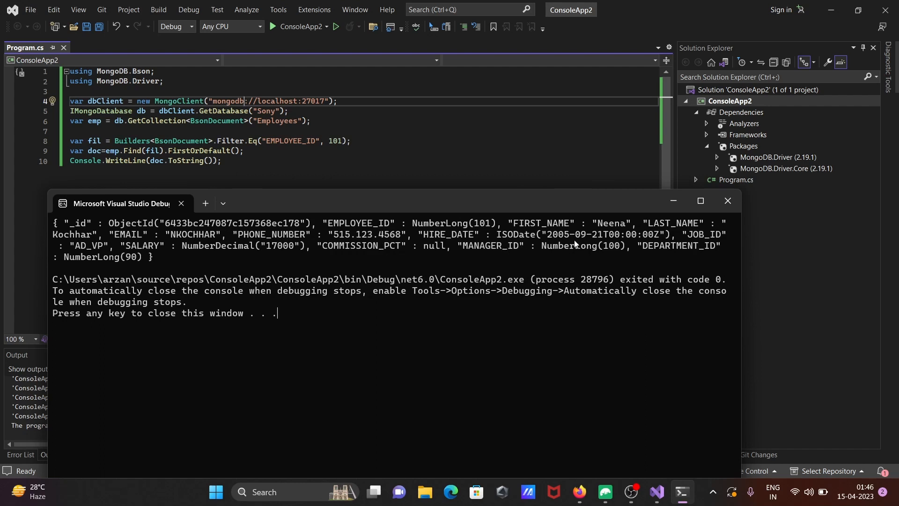
mouse_move(436, 234)
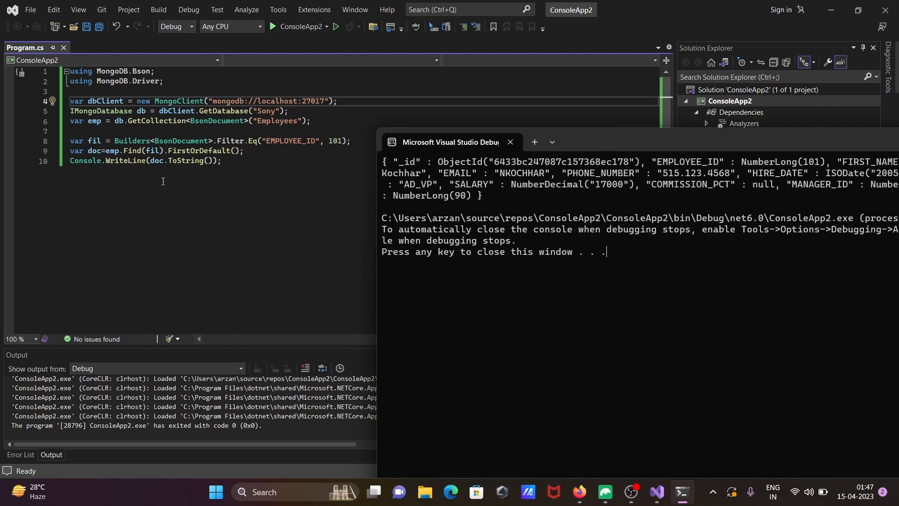
mouse_move(170, 223)
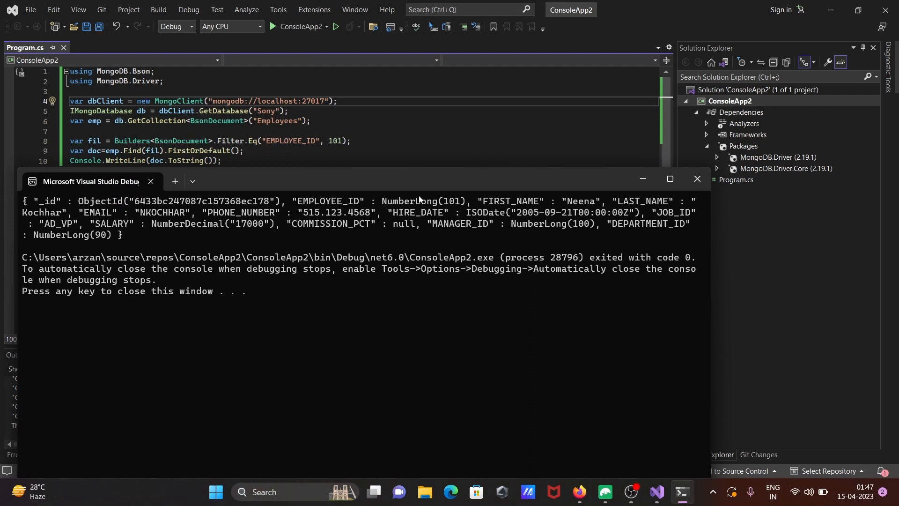
mouse_move(425, 184)
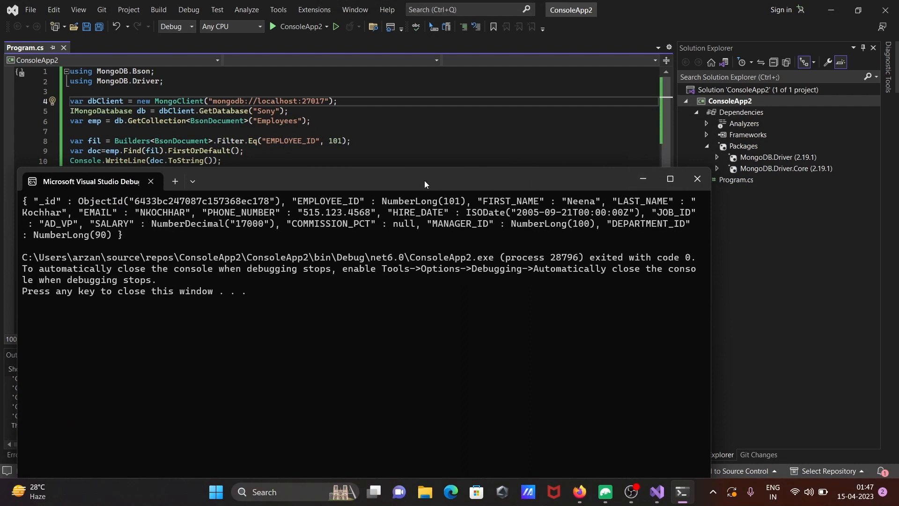